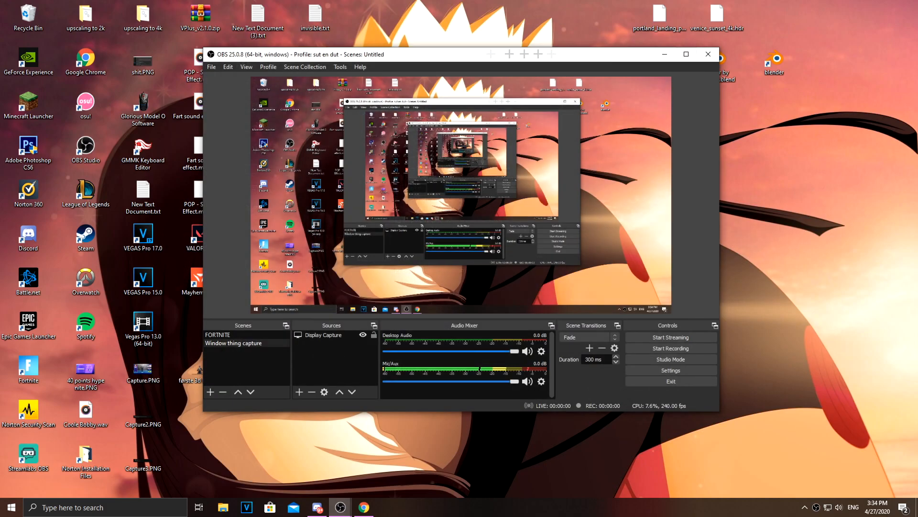
Preview the Rachni and System themes in OBS settings, then restore Dark (Default).
{"action": "left_click", "coordinate": [670, 369]}
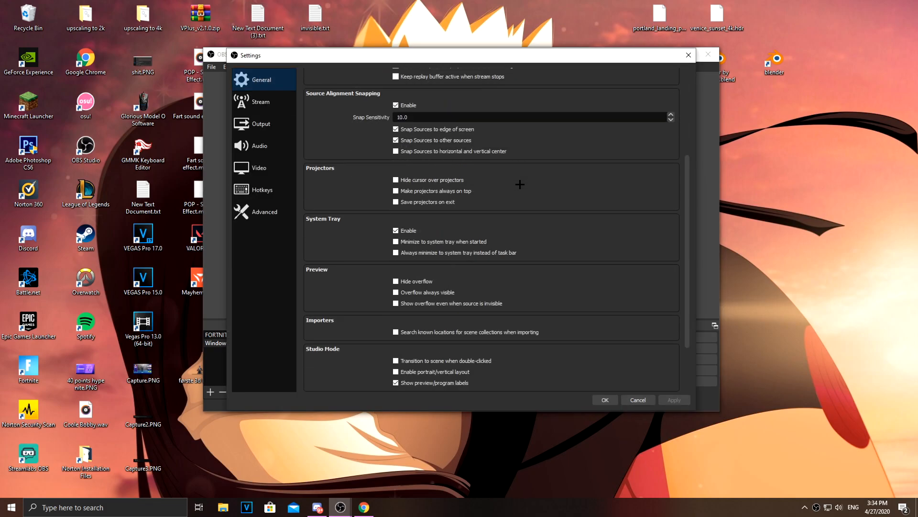
{"action": "scroll", "scroll_direction": "down", "scroll_amount": 3}
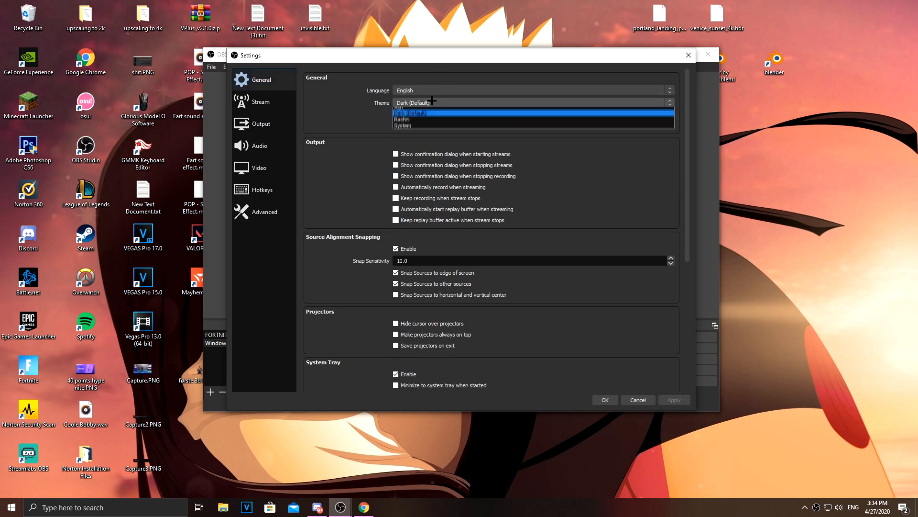
{"action": "left_click", "coordinate": [403, 135]}
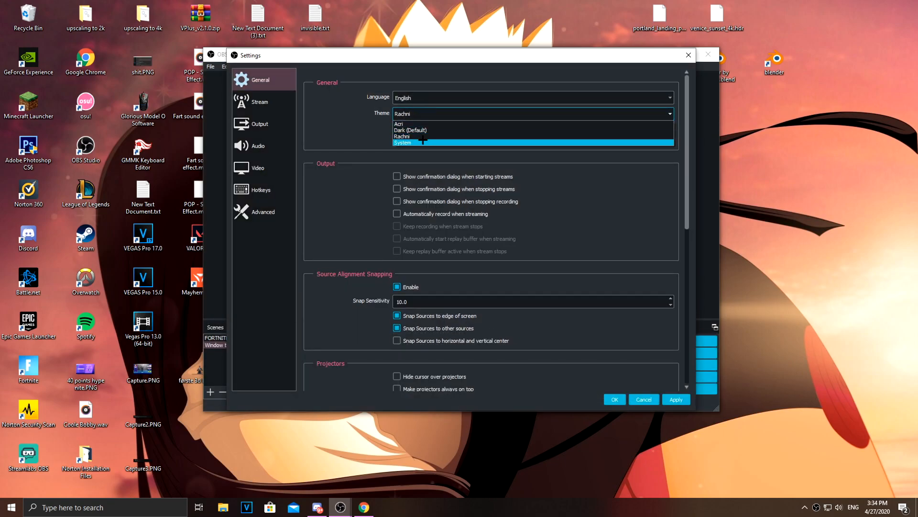
{"action": "left_click", "coordinate": [403, 142]}
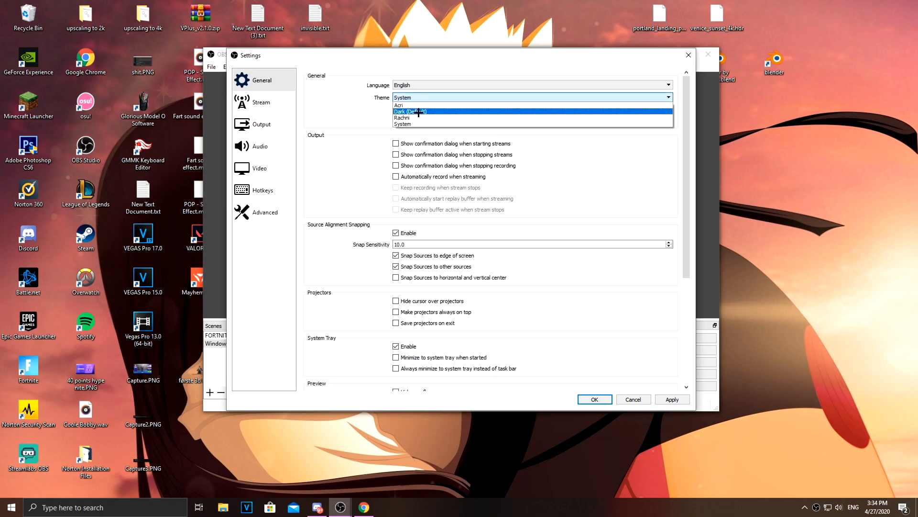
{"action": "left_click", "coordinate": [410, 111]}
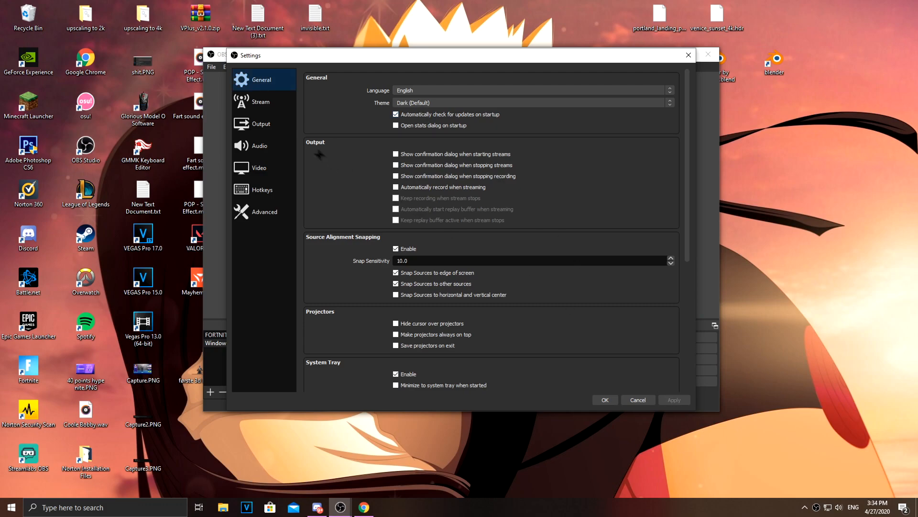
{"action": "left_click", "coordinate": [261, 123]}
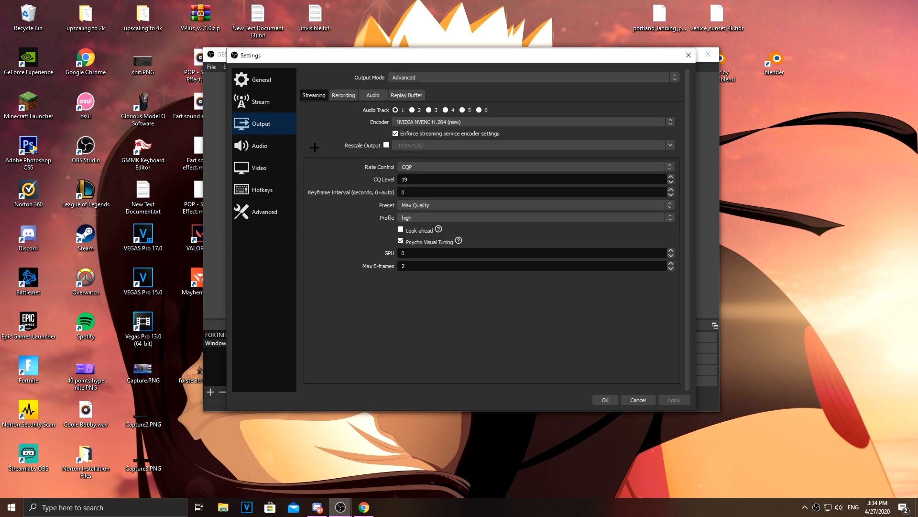
Review Advanced Recording, then use Simple output mode with Indistinguishable Quality recording.
{"action": "left_click", "coordinate": [344, 95]}
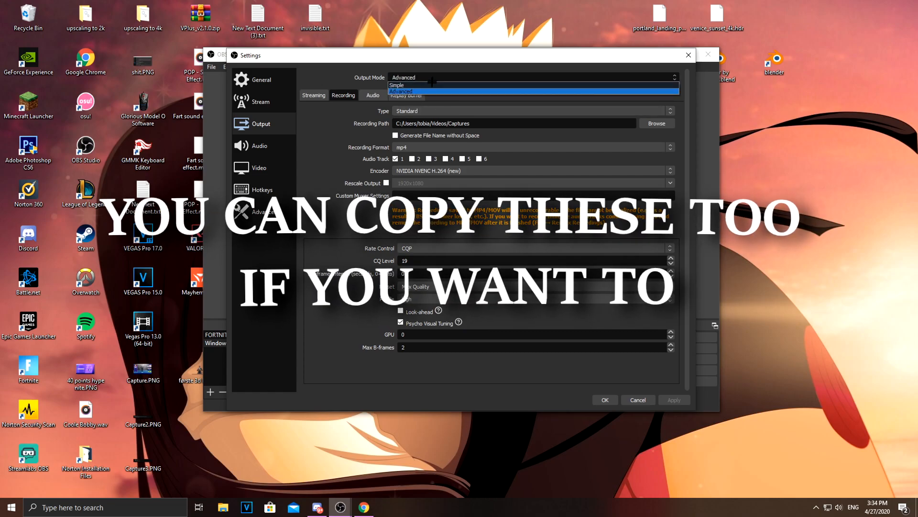
{"action": "left_click", "coordinate": [397, 85]}
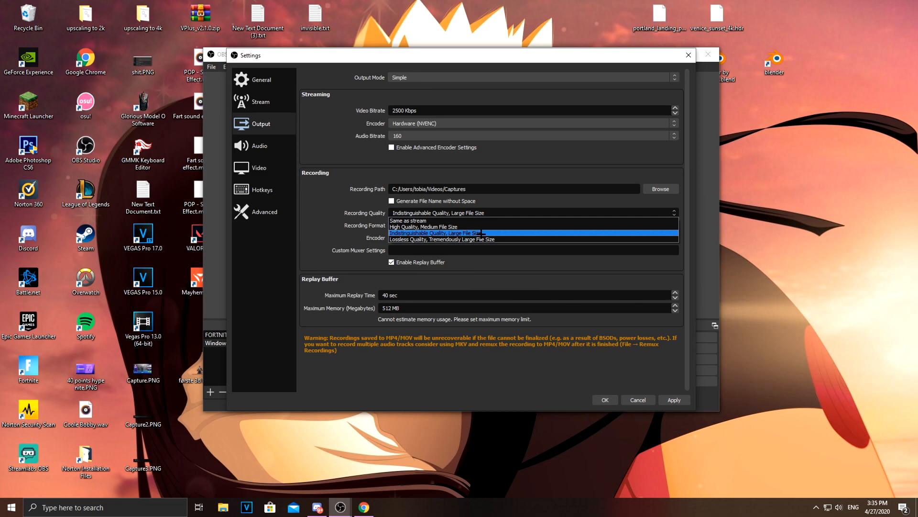
{"action": "left_click", "coordinate": [435, 232]}
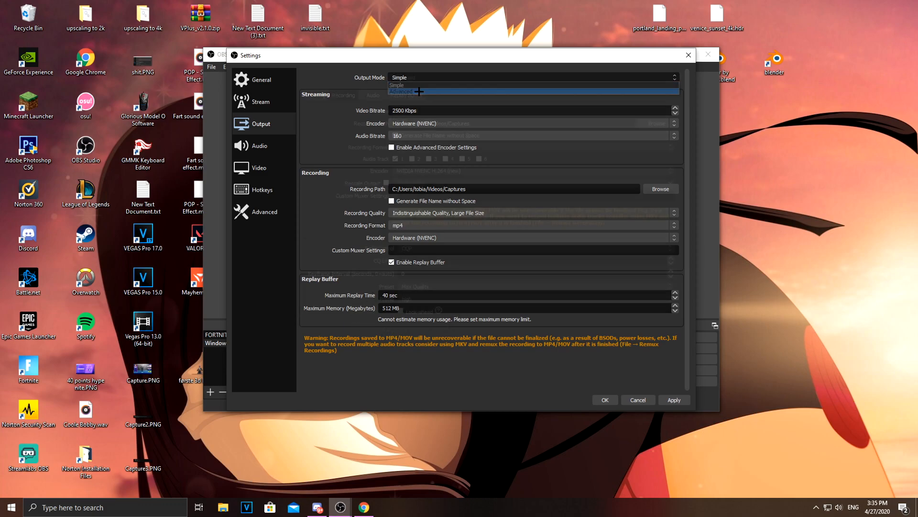
{"action": "left_click", "coordinate": [398, 77]}
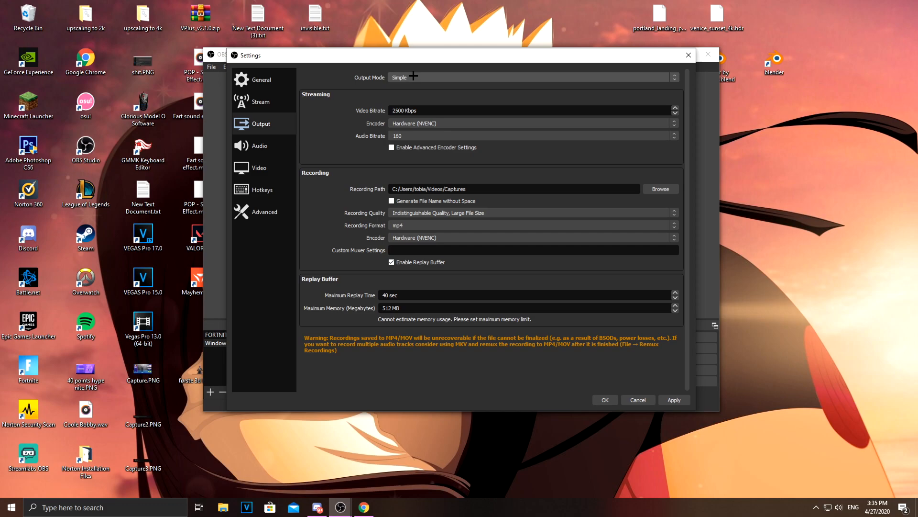
Set video to Bilinear downscaling at 240/1 FPS and apply the settings.
{"action": "left_click", "coordinate": [259, 146]}
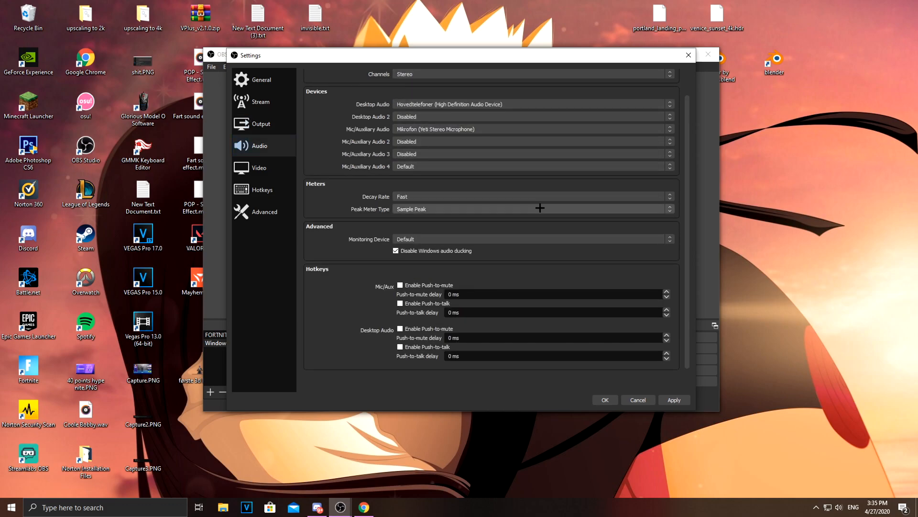
{"action": "left_click", "coordinate": [259, 168]}
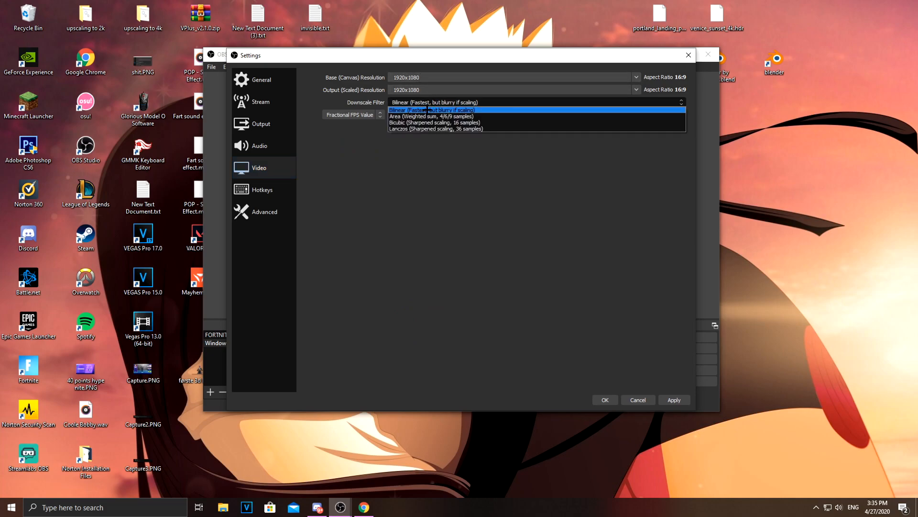
{"action": "left_click", "coordinate": [433, 110]}
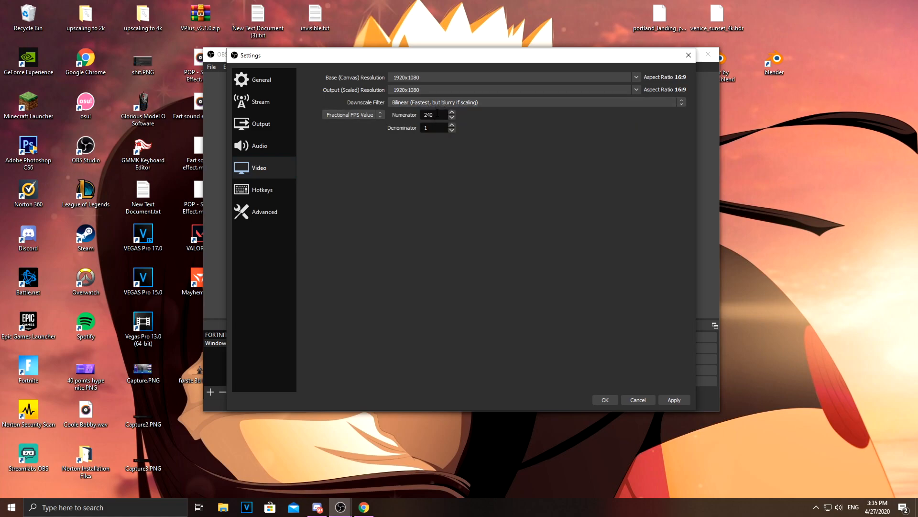
{"action": "mouse_move", "coordinate": [469, 153]}
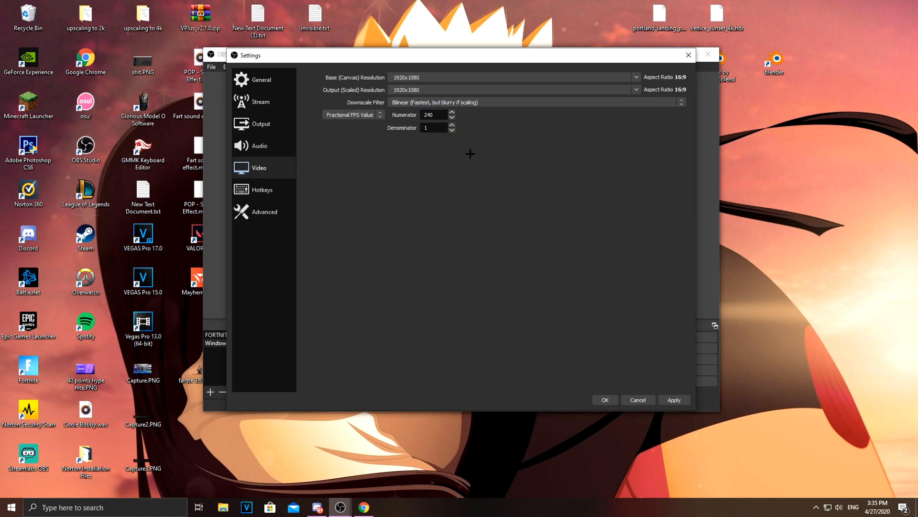
{"action": "mouse_move", "coordinate": [449, 143]}
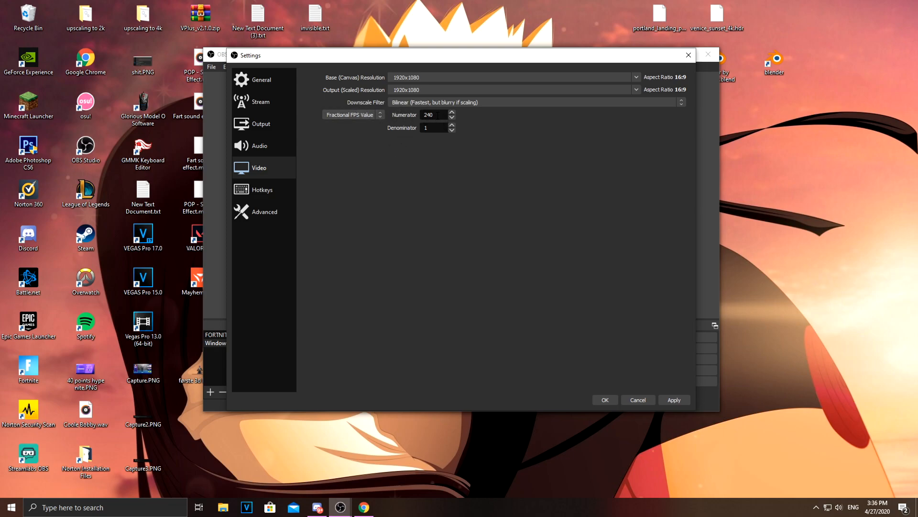
{"action": "left_click", "coordinate": [264, 211]}
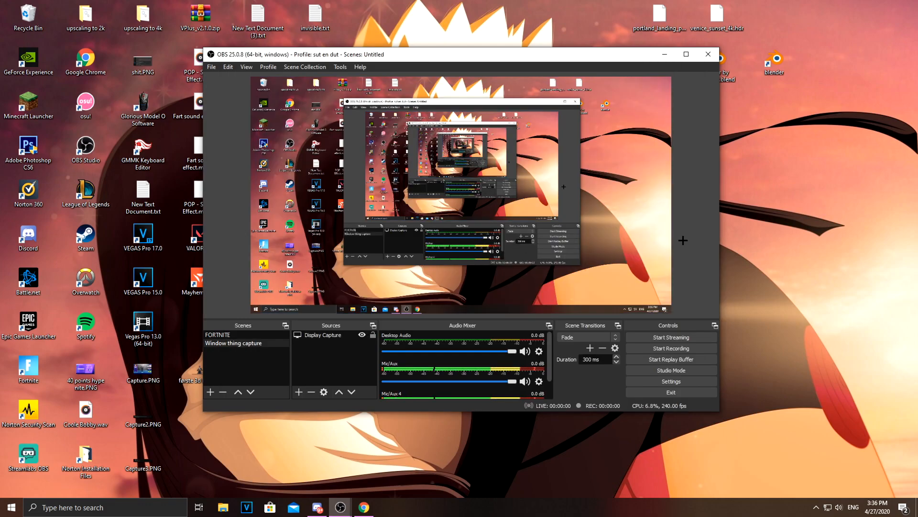
{"action": "mouse_move", "coordinate": [708, 54]}
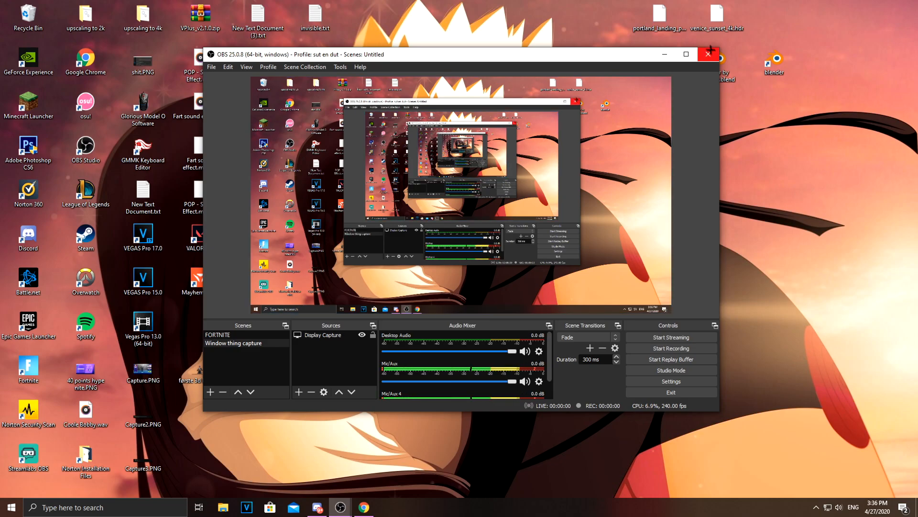
{"action": "mouse_move", "coordinate": [708, 54]}
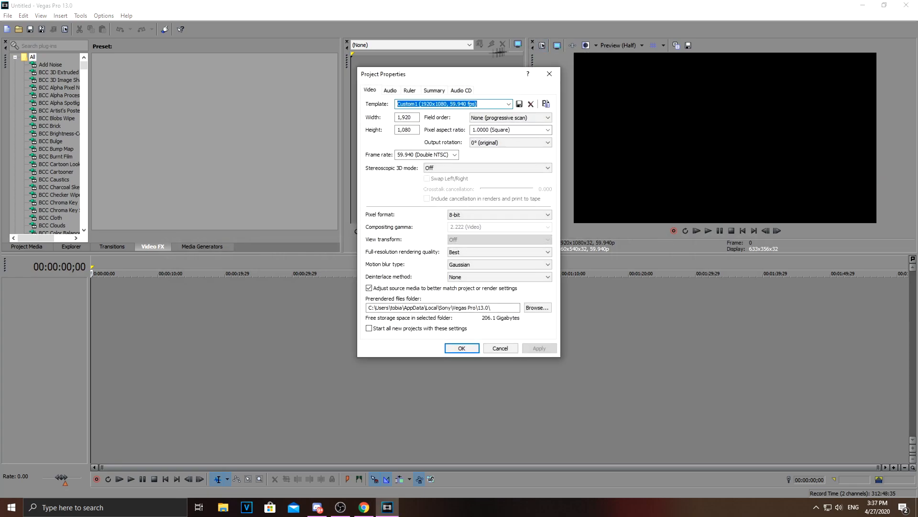
Confirm project properties at 1920x1080, progressive scan, 59.940 fps.
{"action": "left_click", "coordinate": [405, 117]}
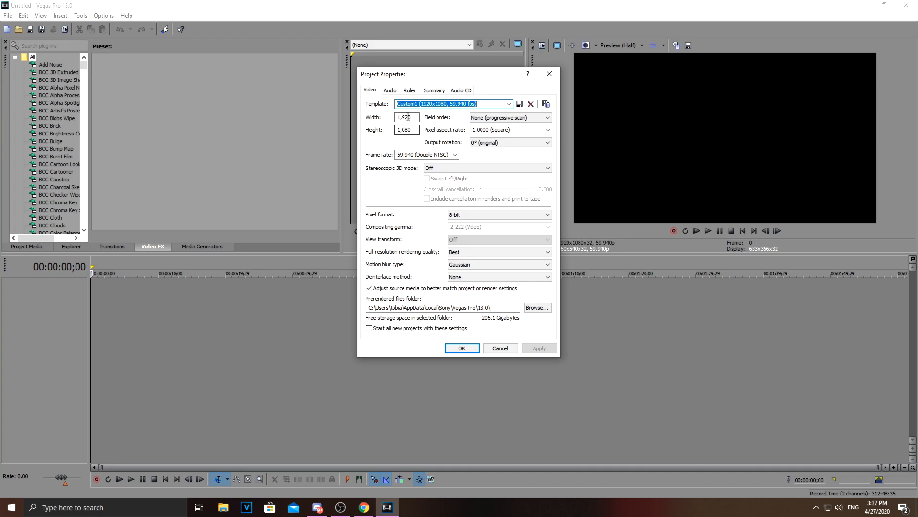
{"action": "left_click", "coordinate": [546, 117]}
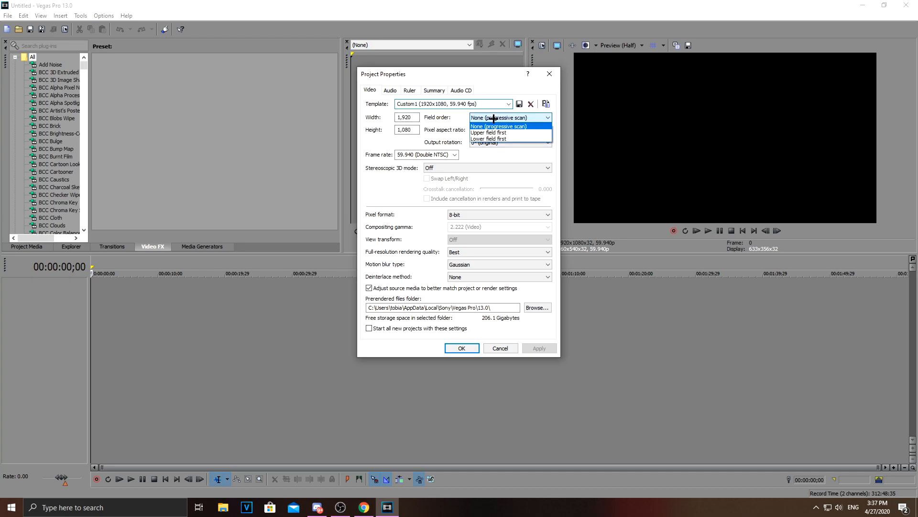
{"action": "left_click", "coordinate": [498, 126]}
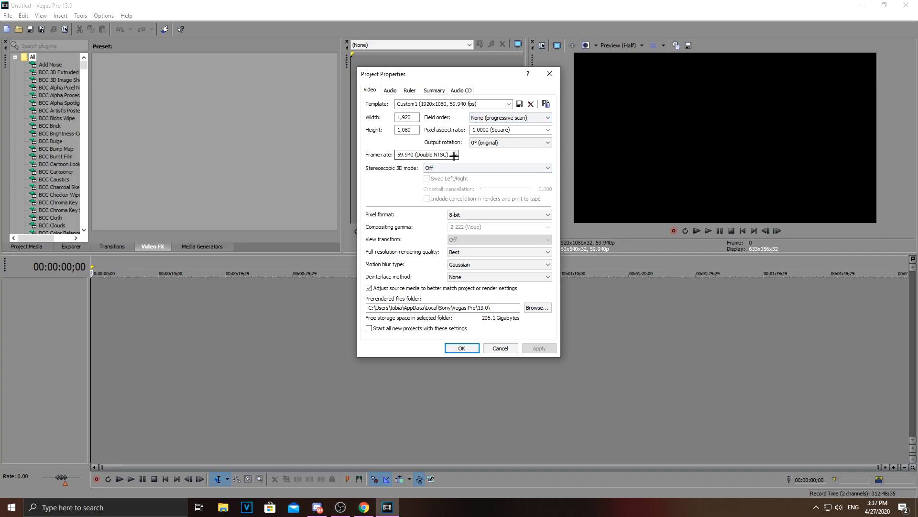
{"action": "triple_click", "coordinate": [423, 154]}
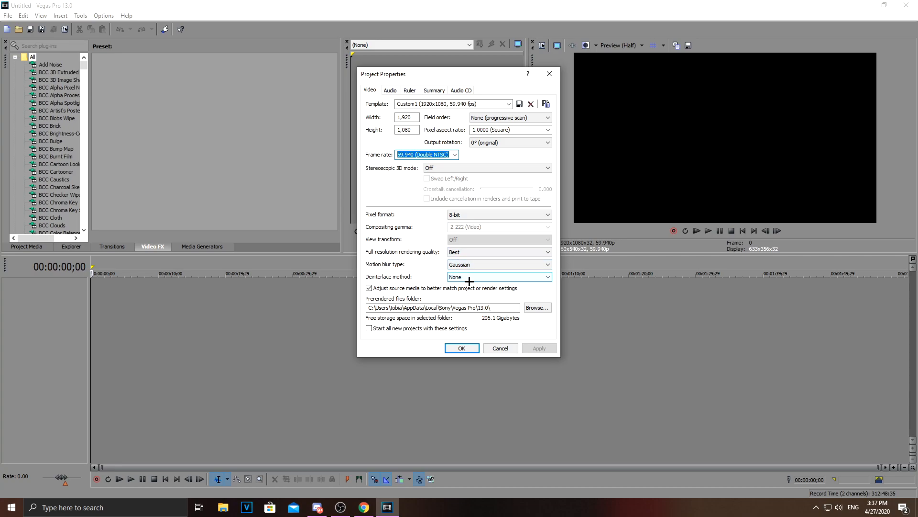
{"action": "left_click", "coordinate": [461, 347]}
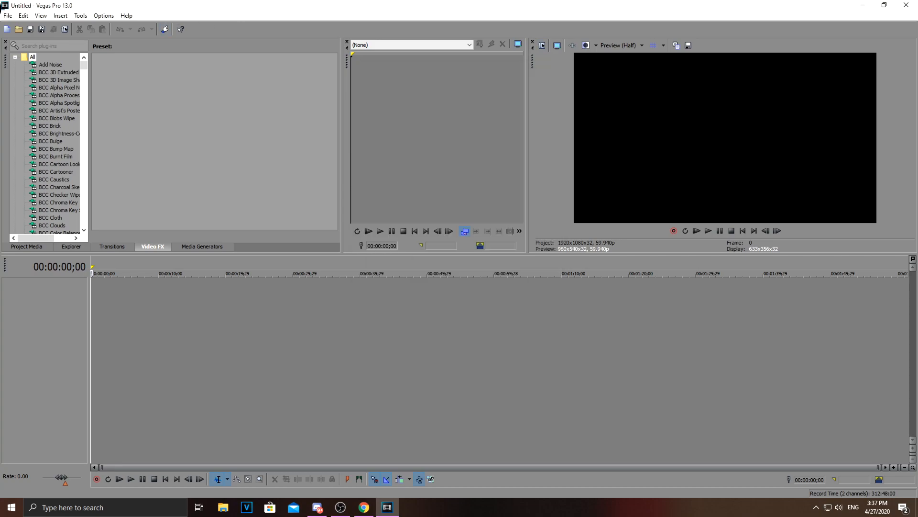
Match the project video settings to the 240 fps clip (1920x1080, 240p).
{"action": "left_click", "coordinate": [7, 15]}
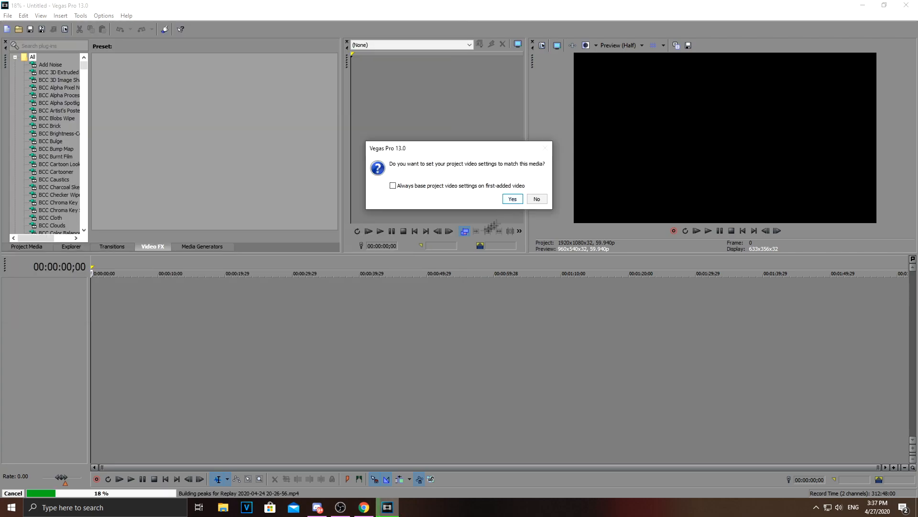
{"action": "mouse_move", "coordinate": [511, 199]}
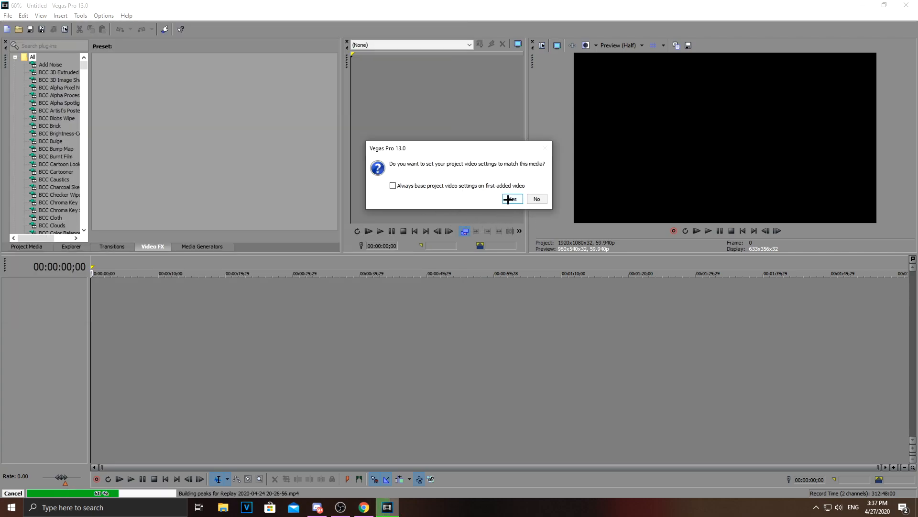
{"action": "left_click", "coordinate": [511, 198]}
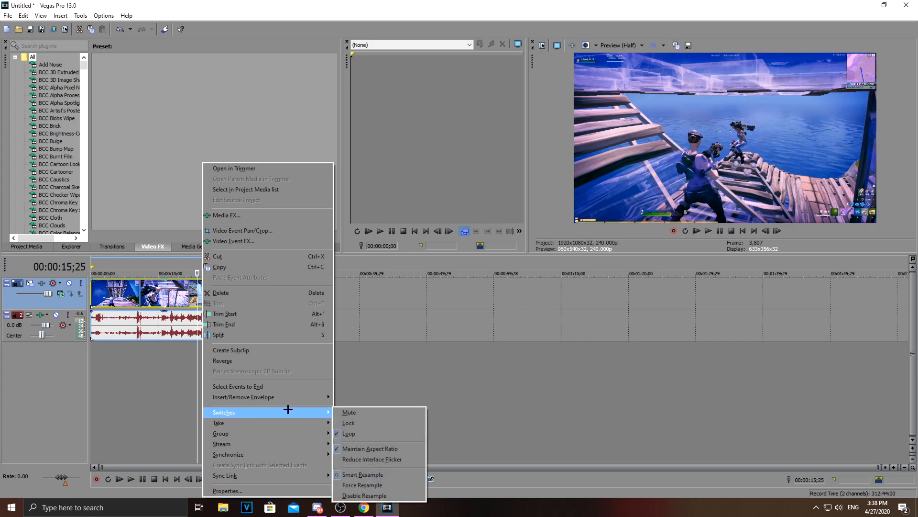
{"action": "mouse_move", "coordinate": [373, 459]}
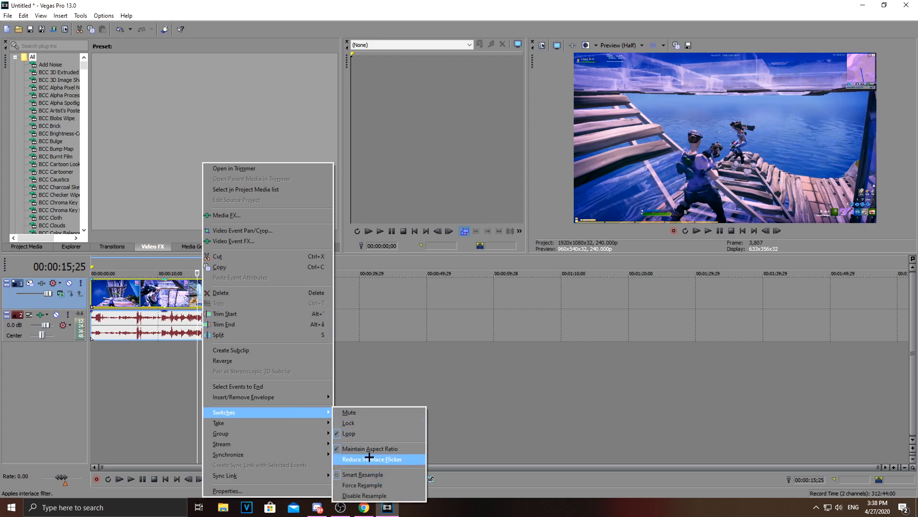
{"action": "mouse_move", "coordinate": [362, 485]}
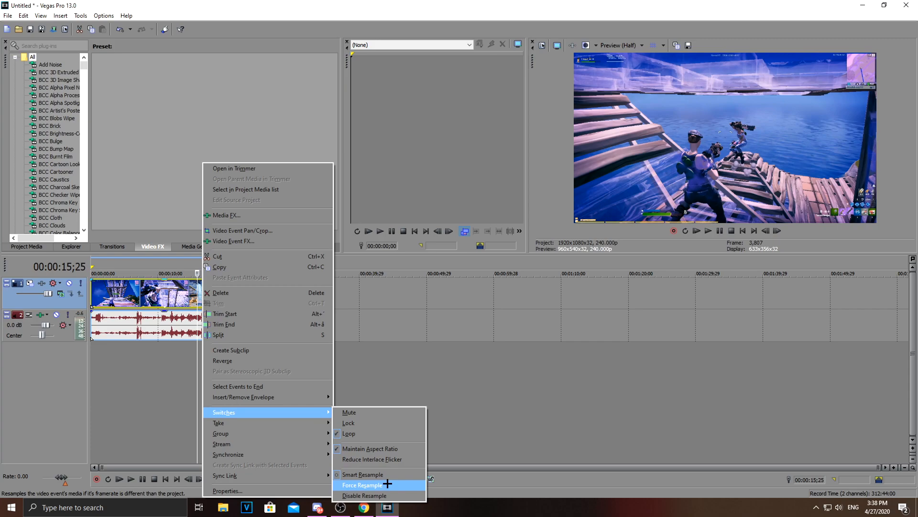
Enable Smart Resample on the video event through its Switches menu.
{"action": "left_click", "coordinate": [363, 474]}
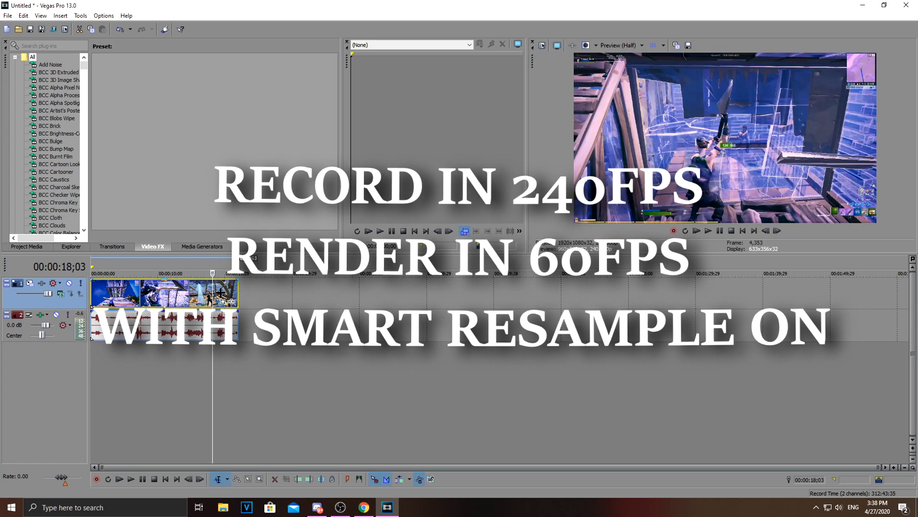
{"action": "right_click", "coordinate": [152, 292]}
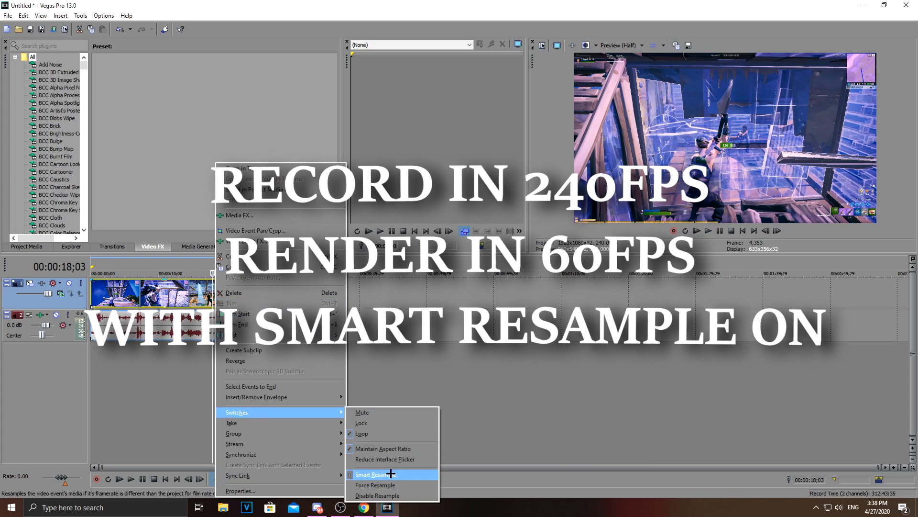
{"action": "left_click", "coordinate": [378, 475]}
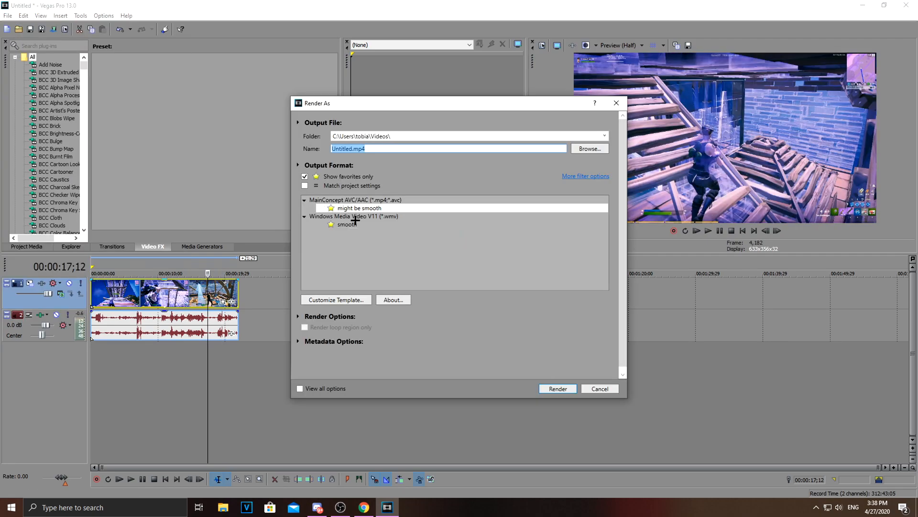
Choose Windows Media Video V11's 8 Mbps HD 1080-30p render template.
{"action": "left_click", "coordinate": [305, 176]}
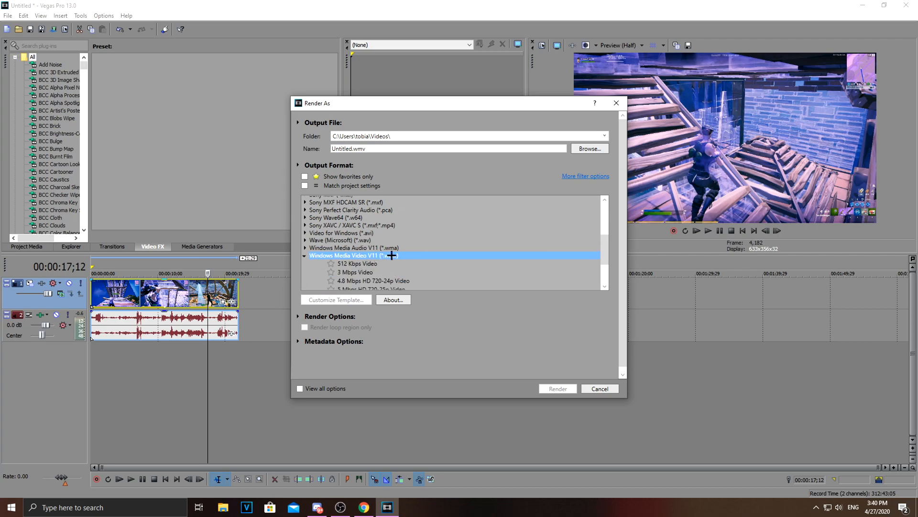
{"action": "mouse_move", "coordinate": [350, 258]}
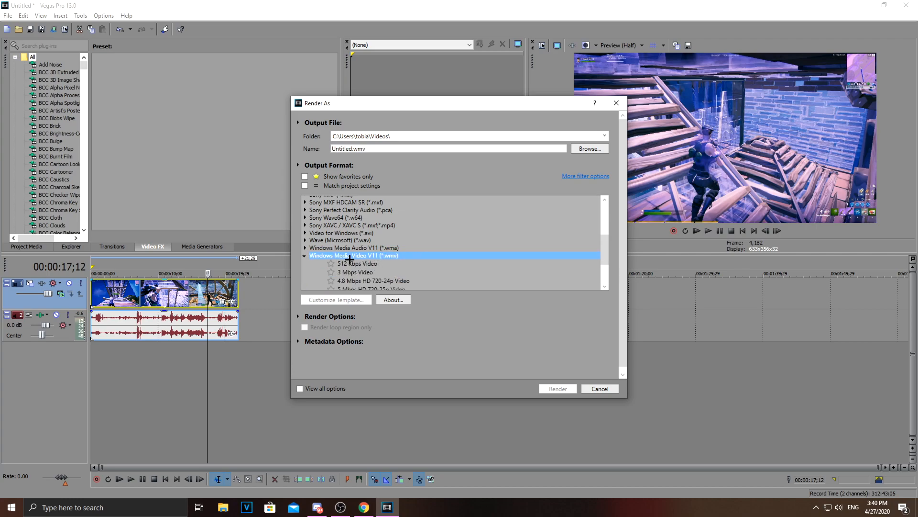
{"action": "mouse_move", "coordinate": [416, 277]}
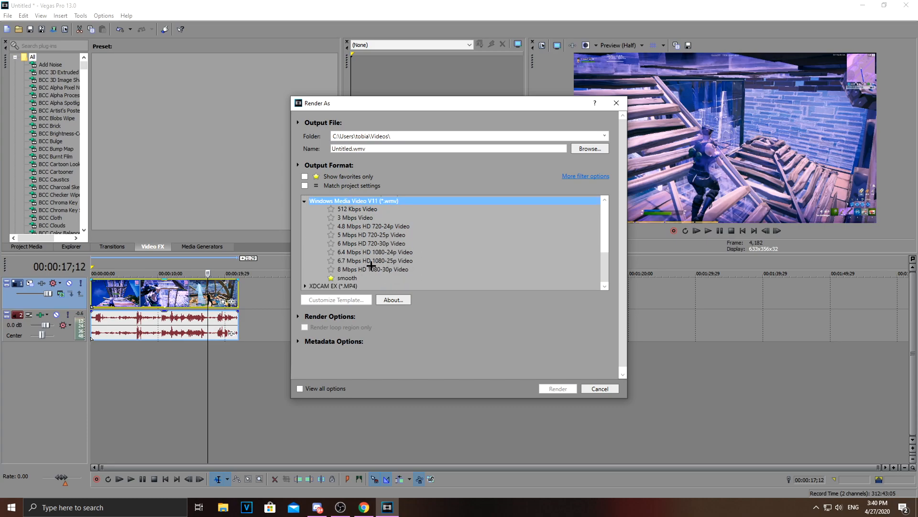
{"action": "left_click", "coordinate": [373, 269]}
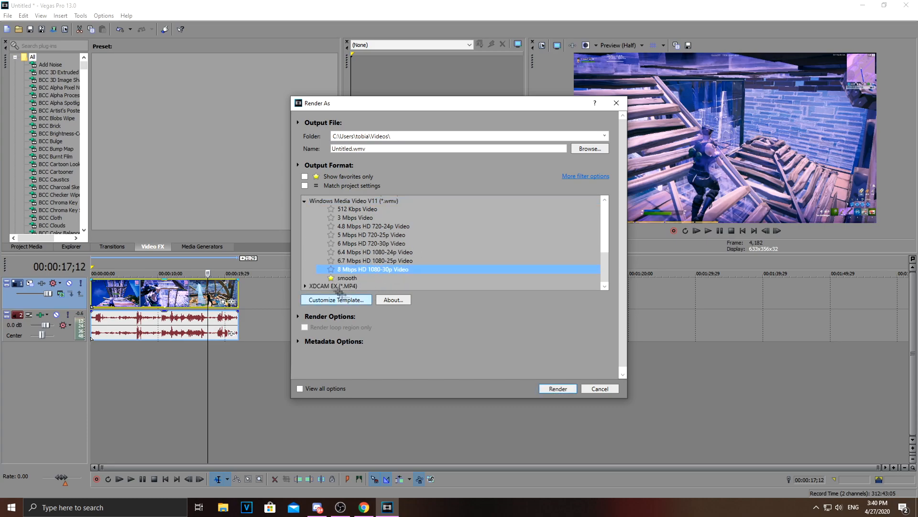
{"action": "mouse_move", "coordinate": [358, 278]}
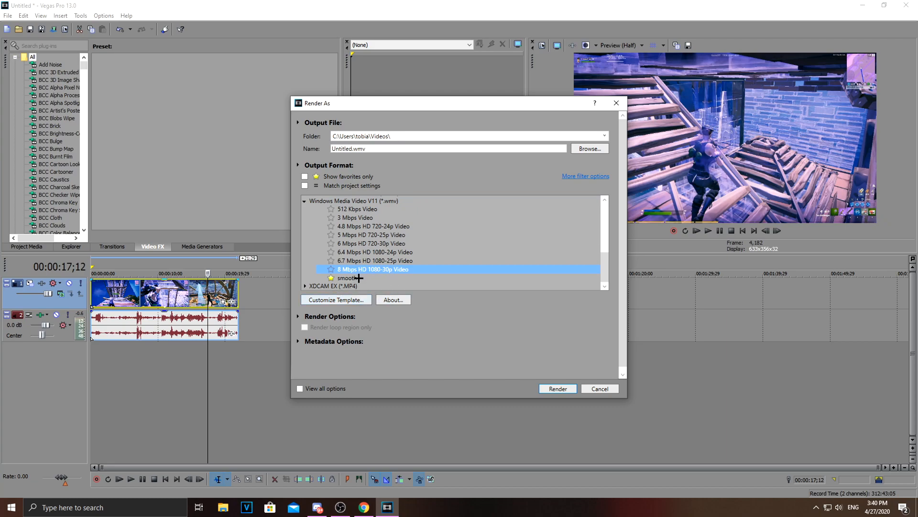
{"action": "left_click", "coordinate": [335, 299]}
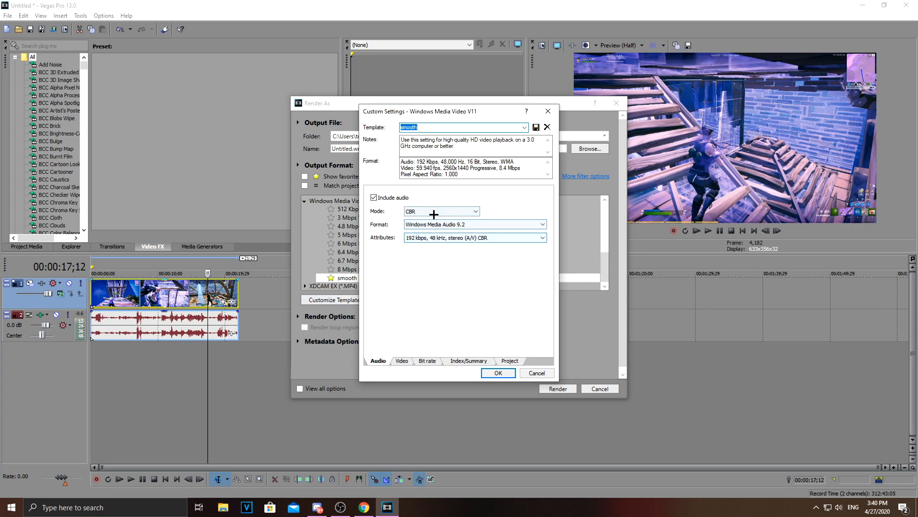
{"action": "left_click", "coordinate": [401, 361]}
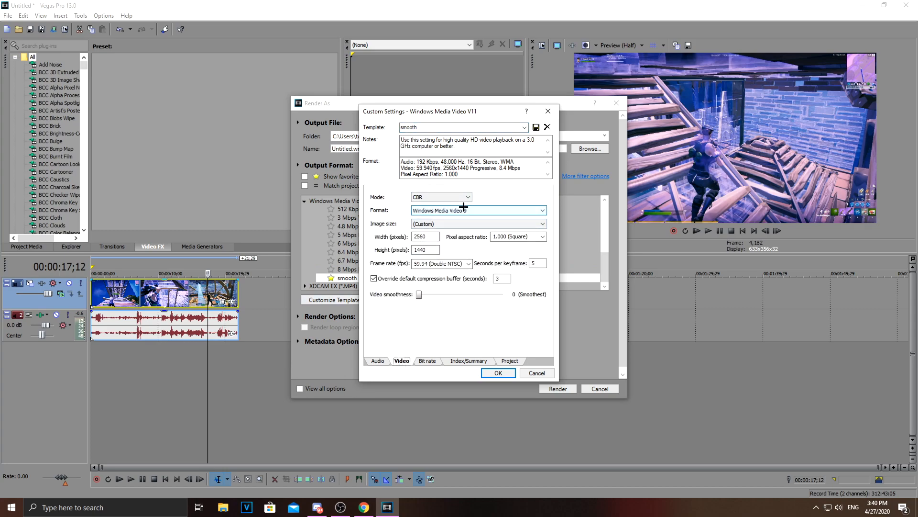
{"action": "left_click", "coordinate": [427, 360]}
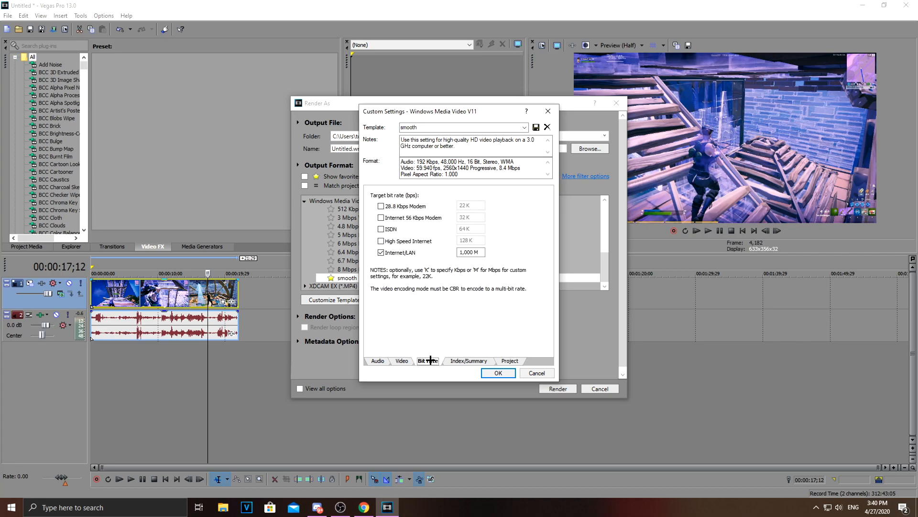
{"action": "left_click", "coordinate": [468, 361]}
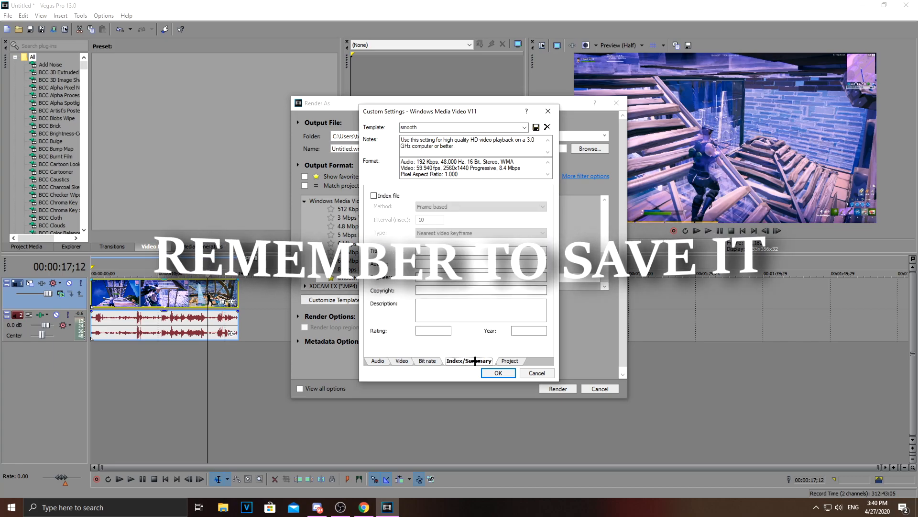
{"action": "left_click", "coordinate": [509, 360]}
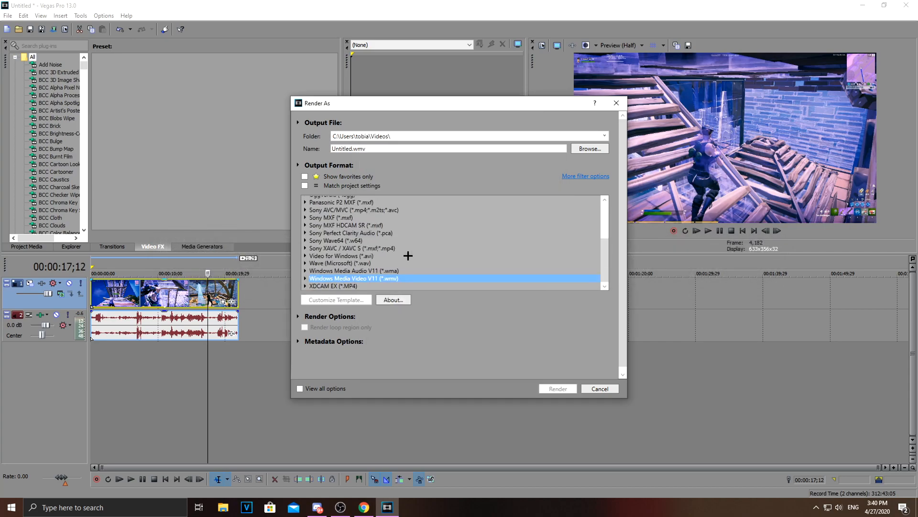
Select MainConcept AVC/AAC's Internet HD 1080p template, switching the output to .mp4.
{"action": "scroll", "scroll_direction": "up", "scroll_amount": 3}
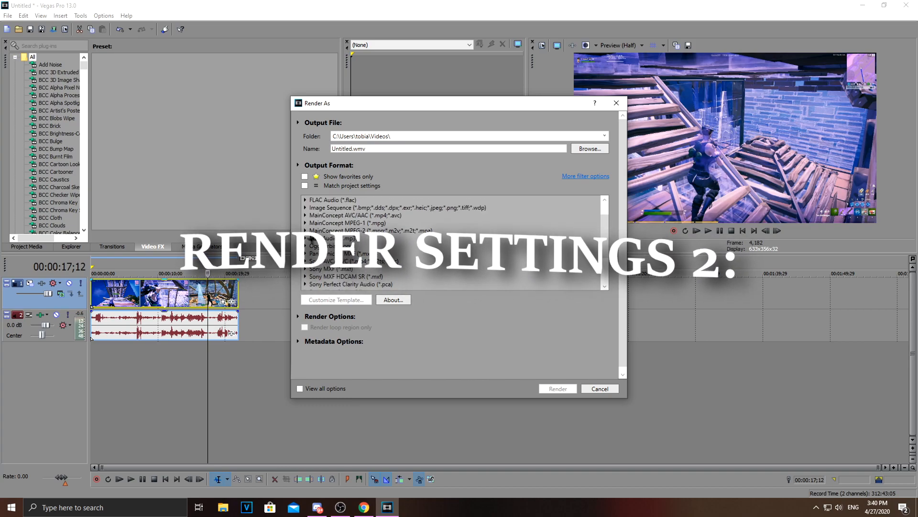
{"action": "left_click", "coordinate": [305, 215]}
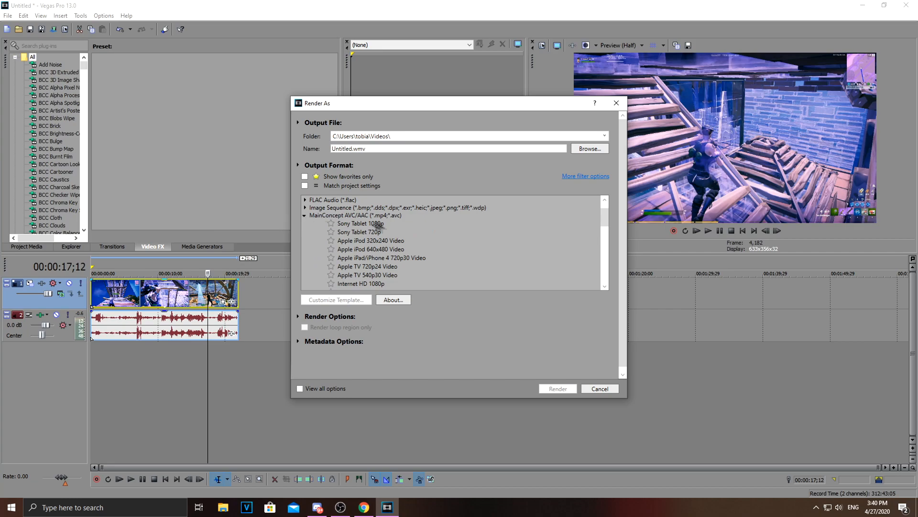
{"action": "scroll", "scroll_direction": "down", "scroll_amount": 3}
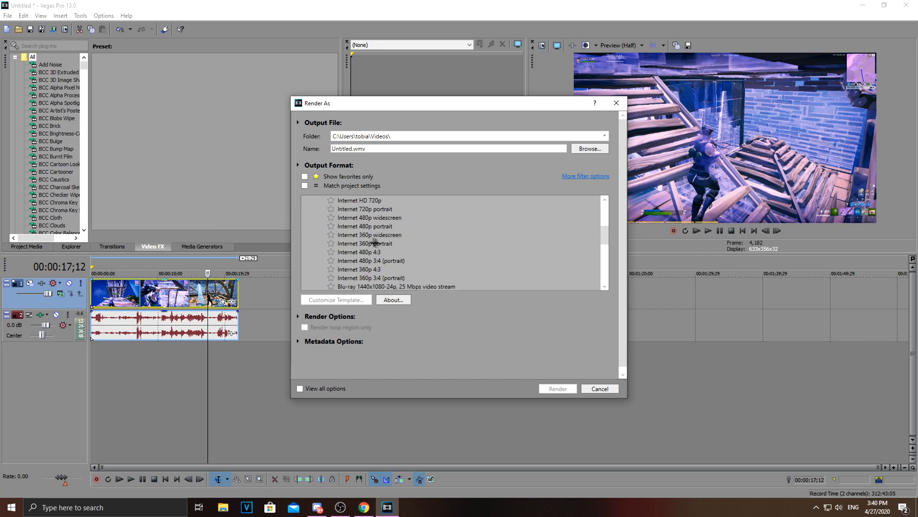
{"action": "left_click", "coordinate": [362, 214]}
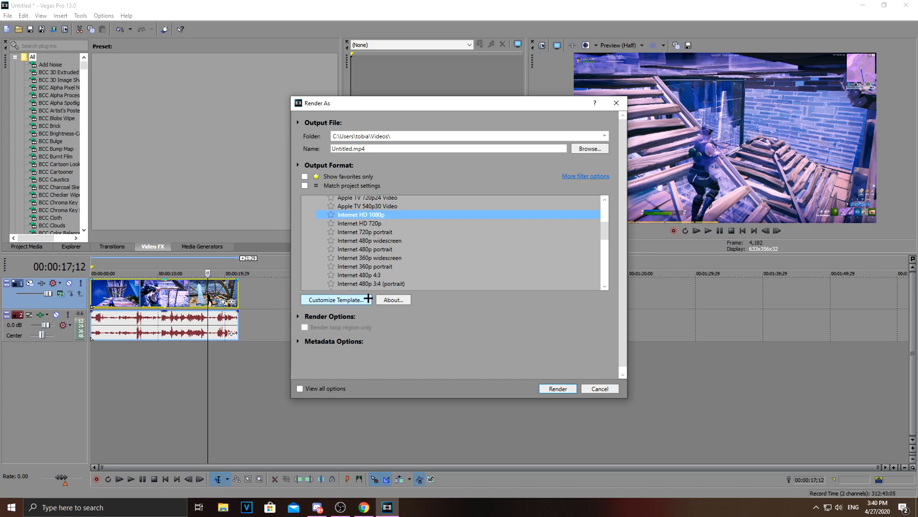
Customize the MP4 template as 'might be smooth' at 1920x1080, 60 fps, 100 Mbps.
{"action": "left_click", "coordinate": [335, 299]}
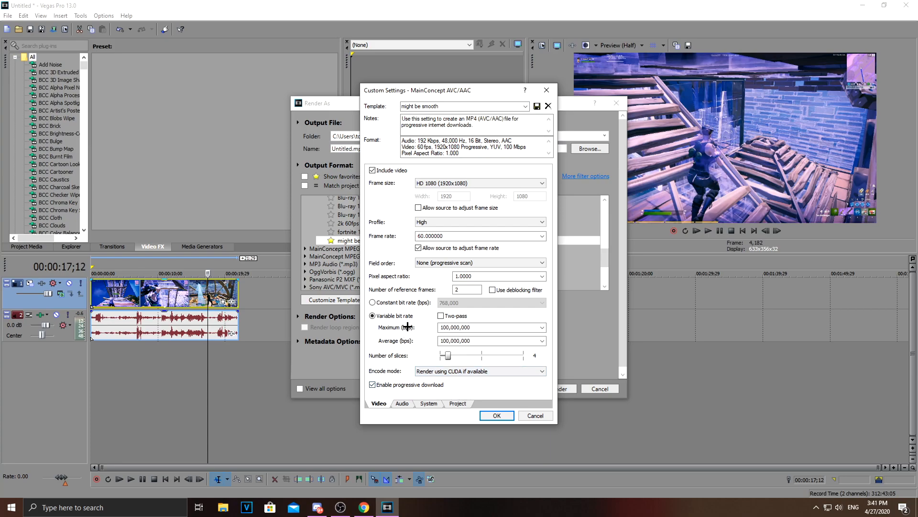
{"action": "mouse_move", "coordinate": [407, 408]}
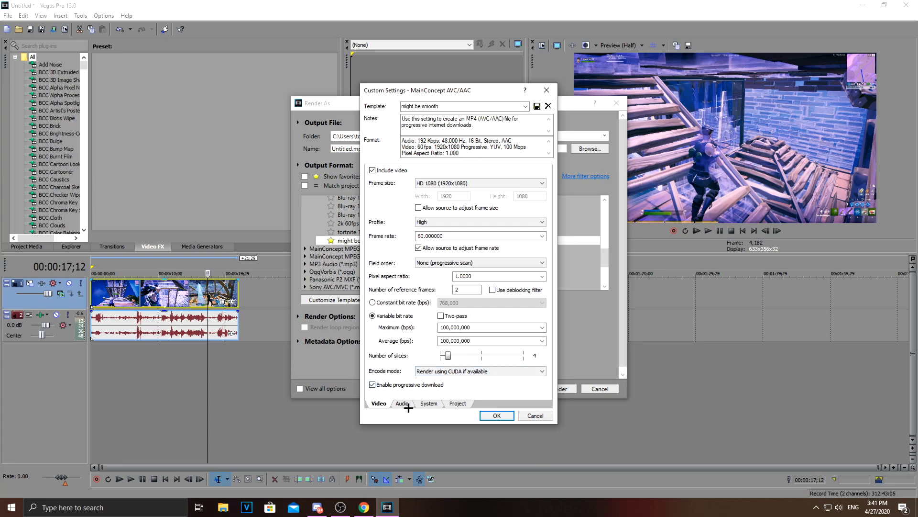
{"action": "left_click", "coordinate": [457, 403]}
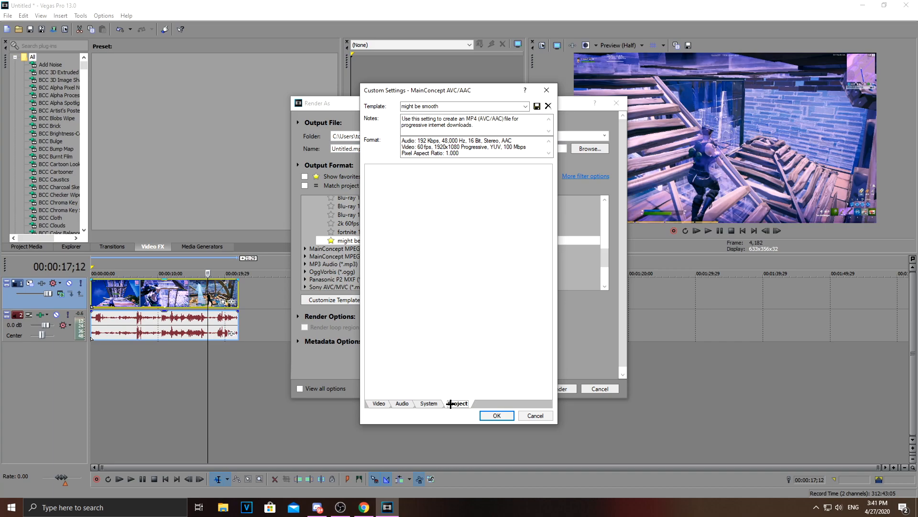
{"action": "left_click", "coordinate": [458, 403]}
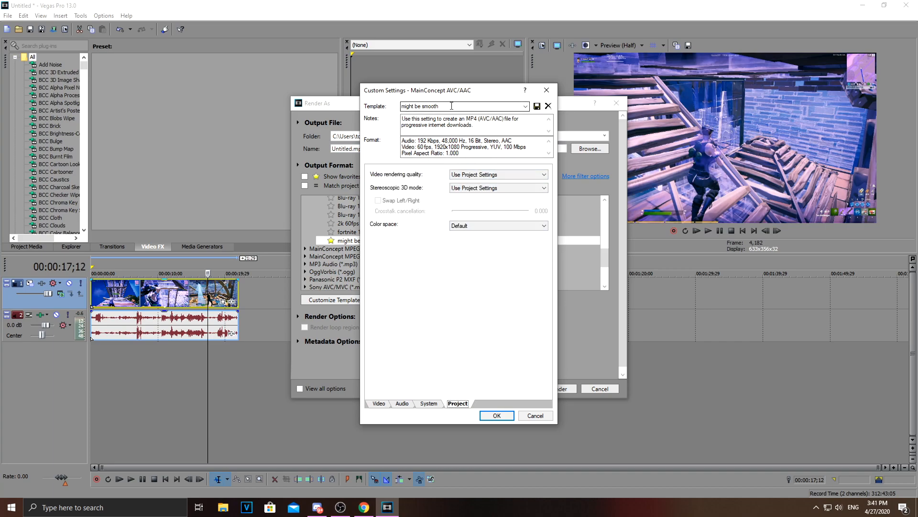
{"action": "triple_click", "coordinate": [462, 106]}
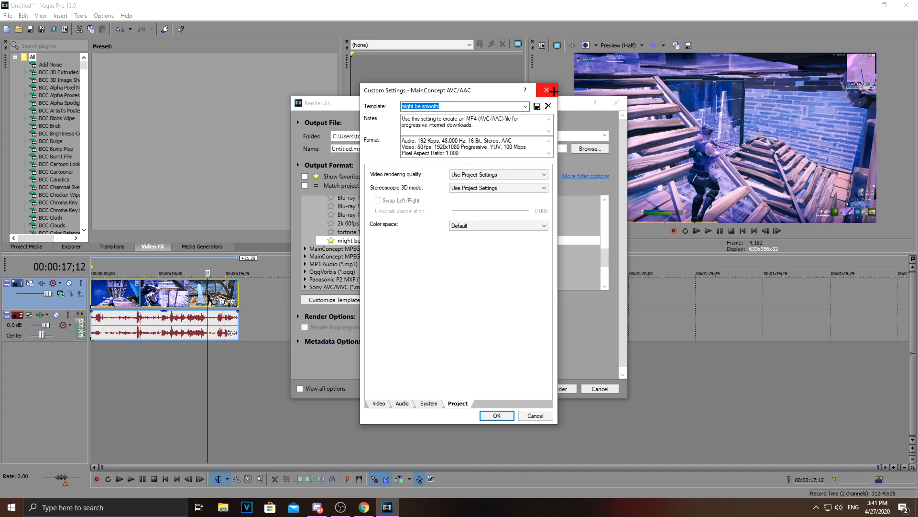
{"action": "left_click", "coordinate": [378, 403]}
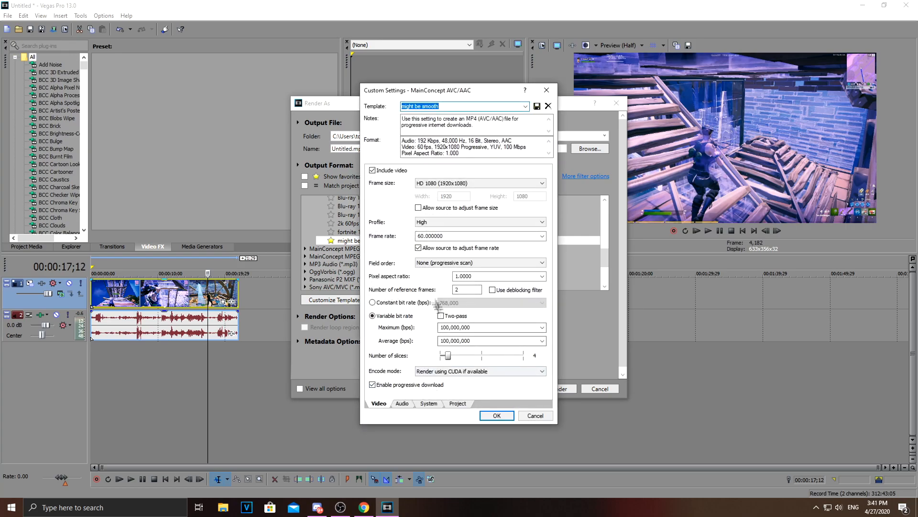
{"action": "left_click", "coordinate": [496, 415]}
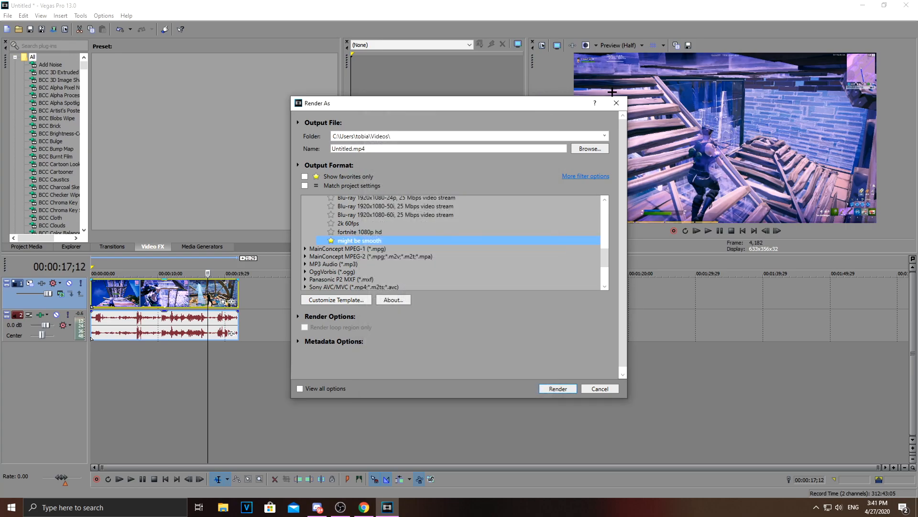
Render the project to gsdhfdhgfdshd.mp4.
{"action": "left_click", "coordinate": [7, 15]}
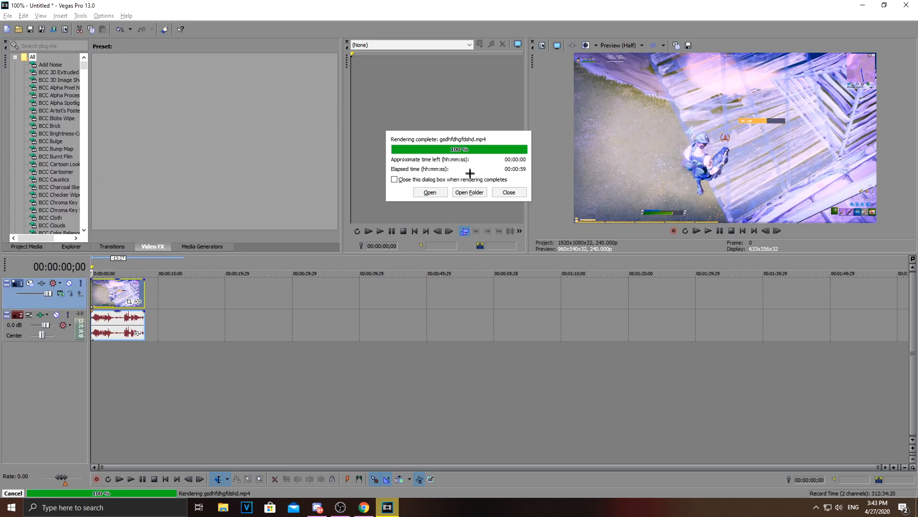
{"action": "mouse_move", "coordinate": [469, 192]}
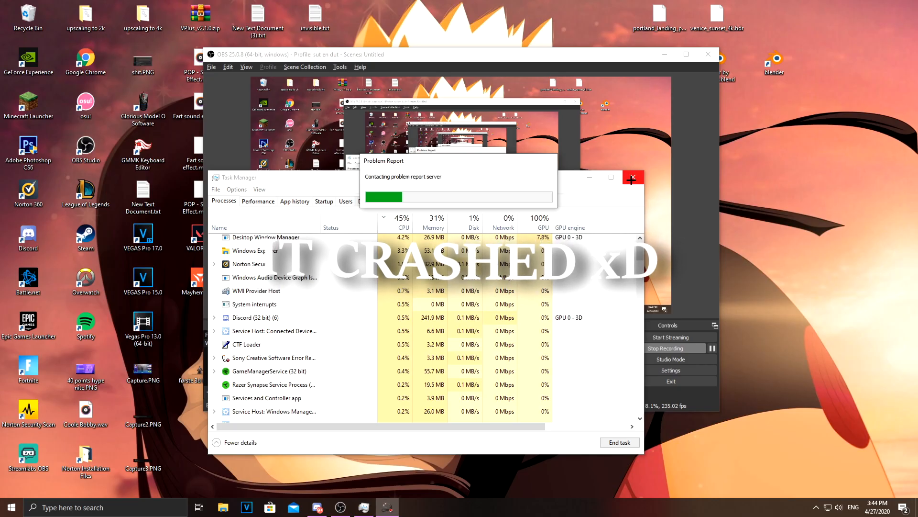
Open the desktop 'upscaling to 4k' folder in File Explorer, snapped to the right half.
{"action": "left_click", "coordinate": [631, 176]}
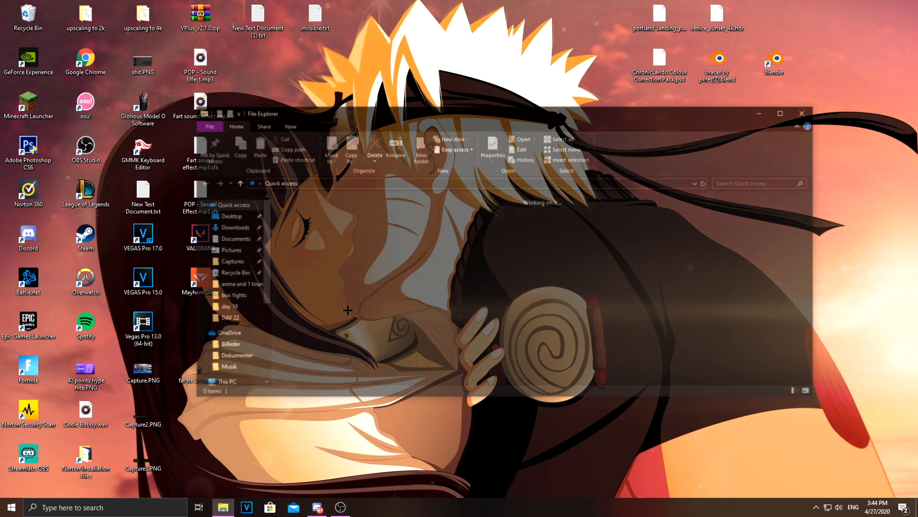
{"action": "left_click", "coordinate": [225, 230]}
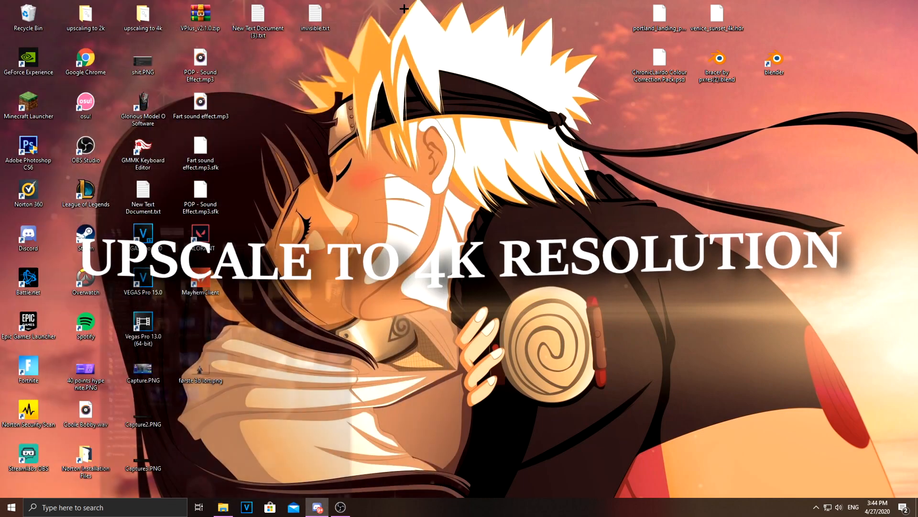
{"action": "double_click", "coordinate": [143, 19]}
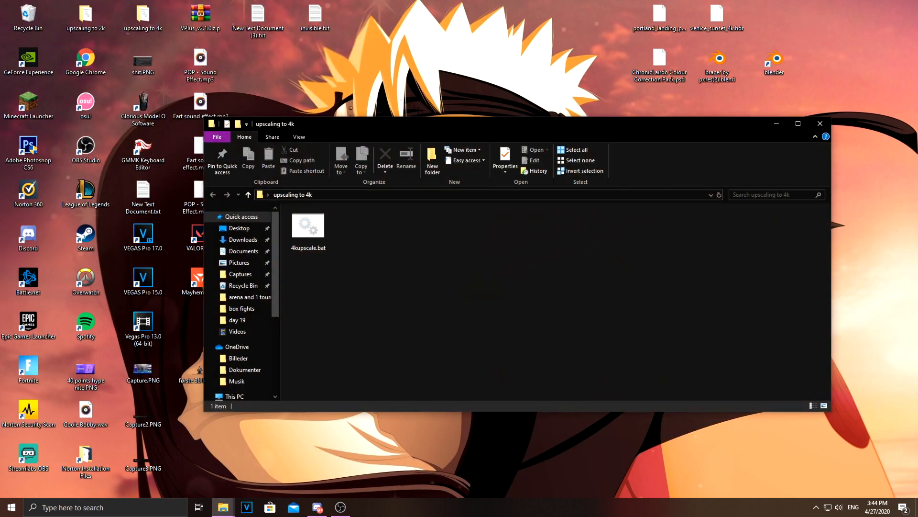
{"action": "left_click", "coordinate": [307, 225]}
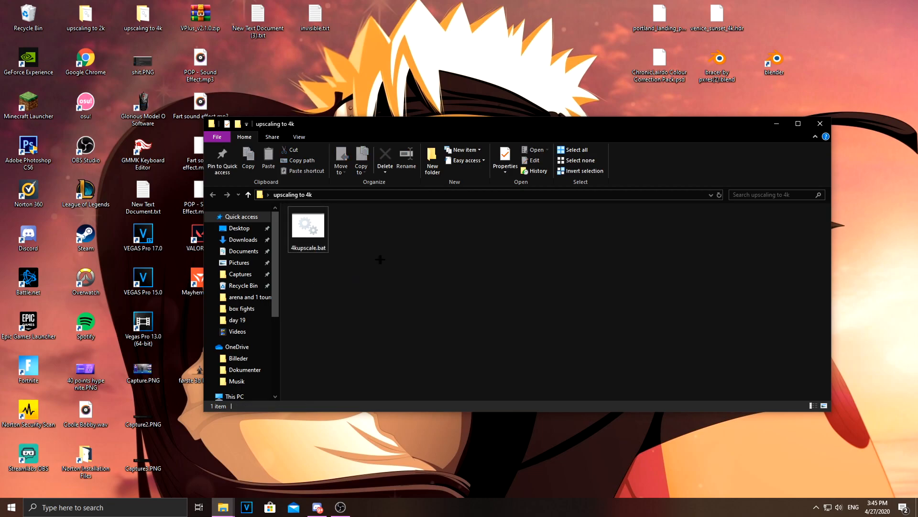
{"action": "left_click", "coordinate": [798, 123]}
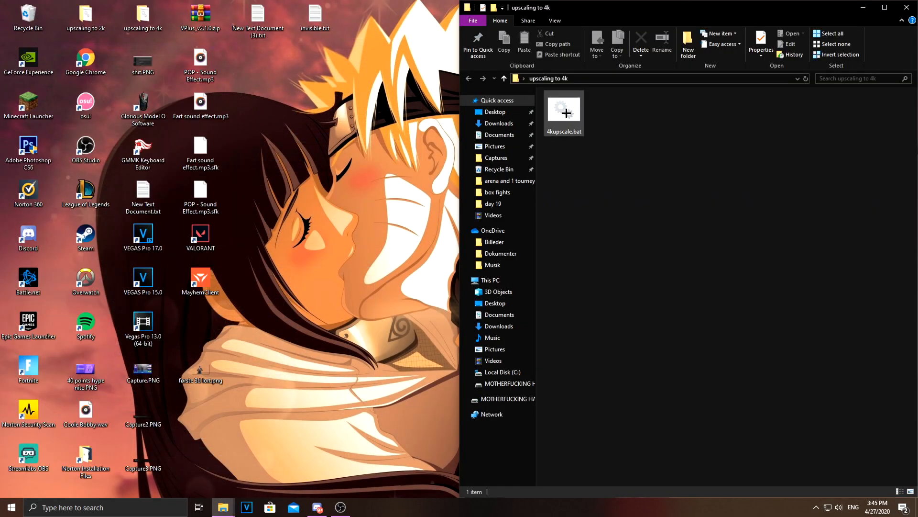
{"action": "double_click", "coordinate": [563, 109]}
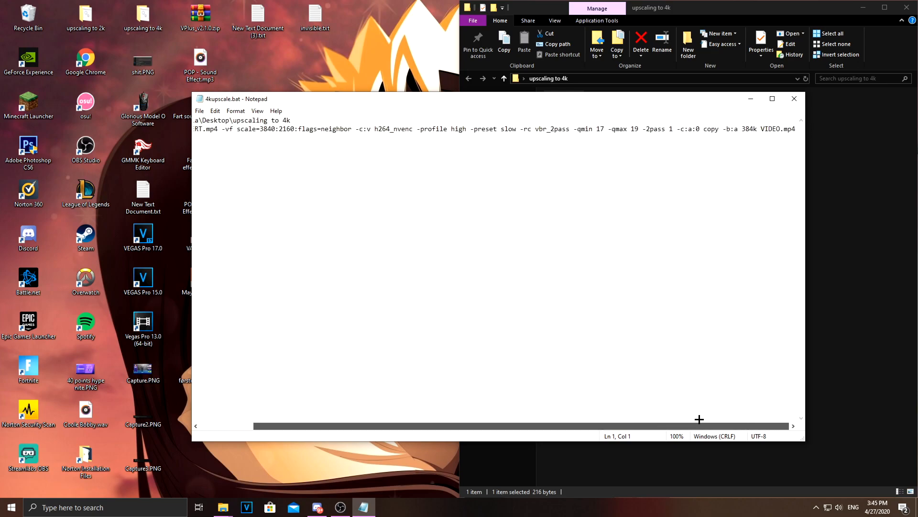
{"action": "mouse_move", "coordinate": [687, 380]}
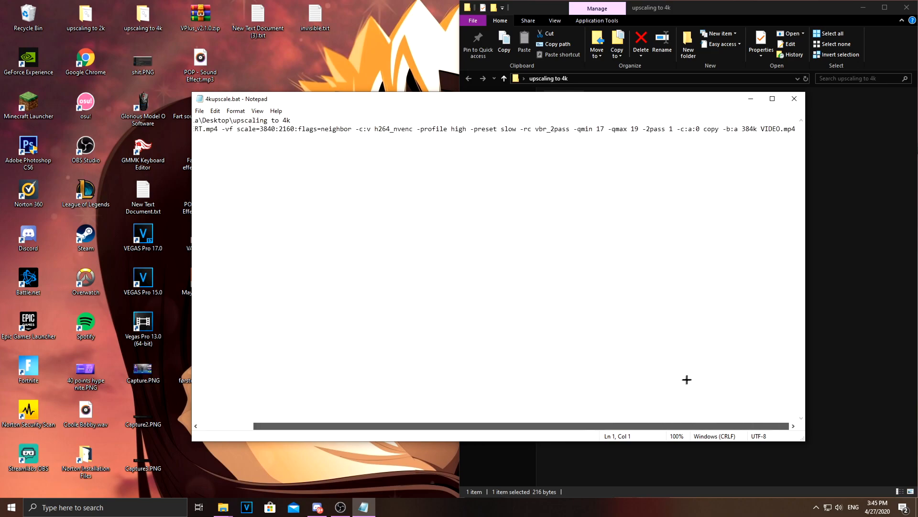
{"action": "scroll", "scroll_direction": "left", "scroll_amount": 3}
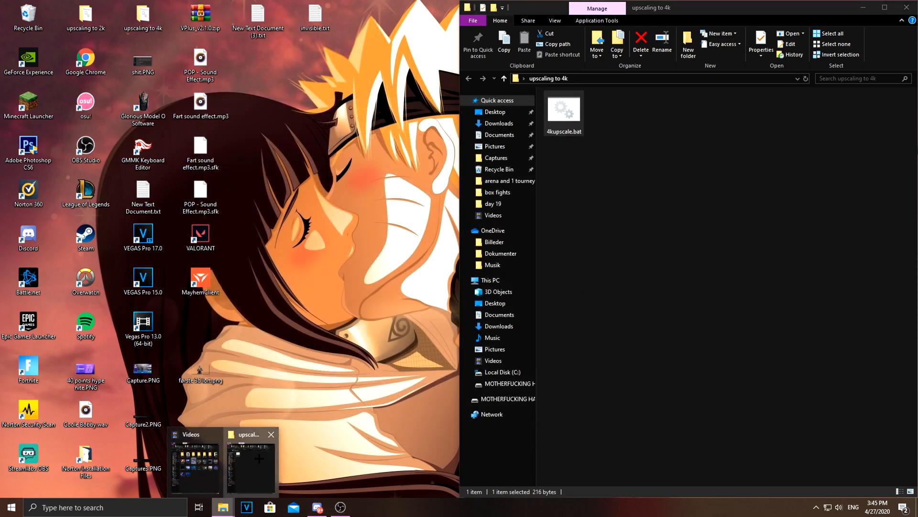
Rename the moved render to CONVERT.mp4 and run 4kupscale.bat to create VIDEO.mp4.
{"action": "left_click", "coordinate": [195, 460]}
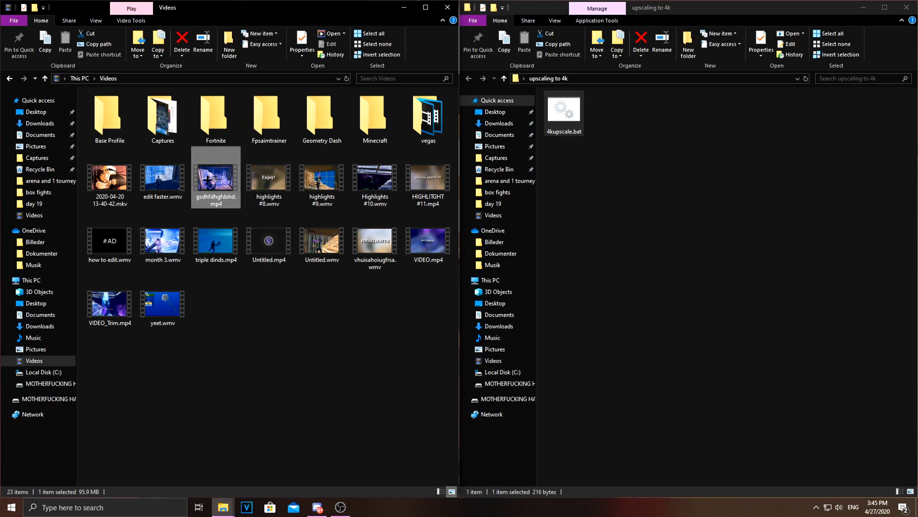
{"action": "right_click", "coordinate": [605, 112]}
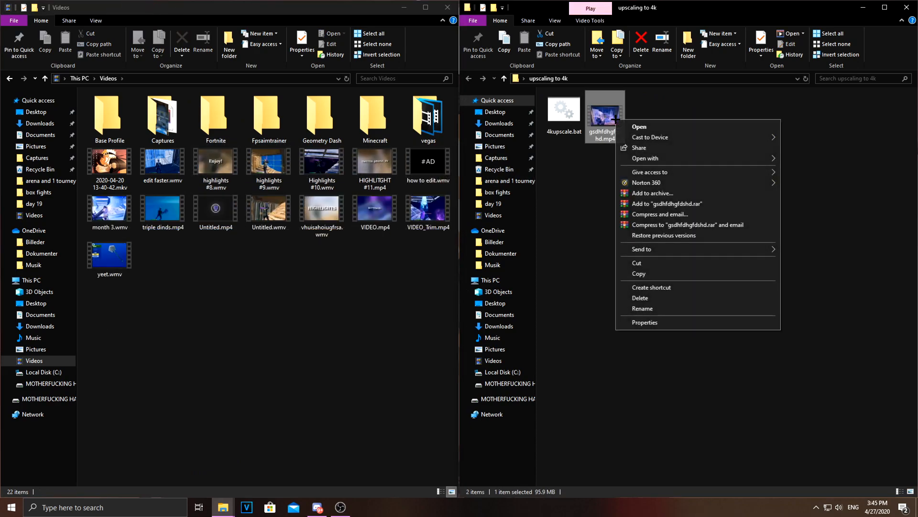
{"action": "left_click", "coordinate": [642, 309]}
{"action": "type", "text": "CONVERT"}
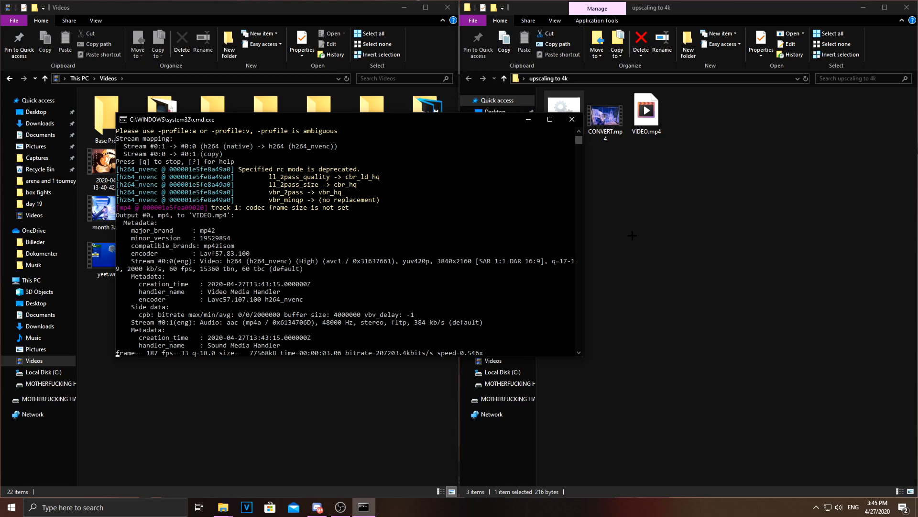
{"action": "left_click", "coordinate": [572, 119]}
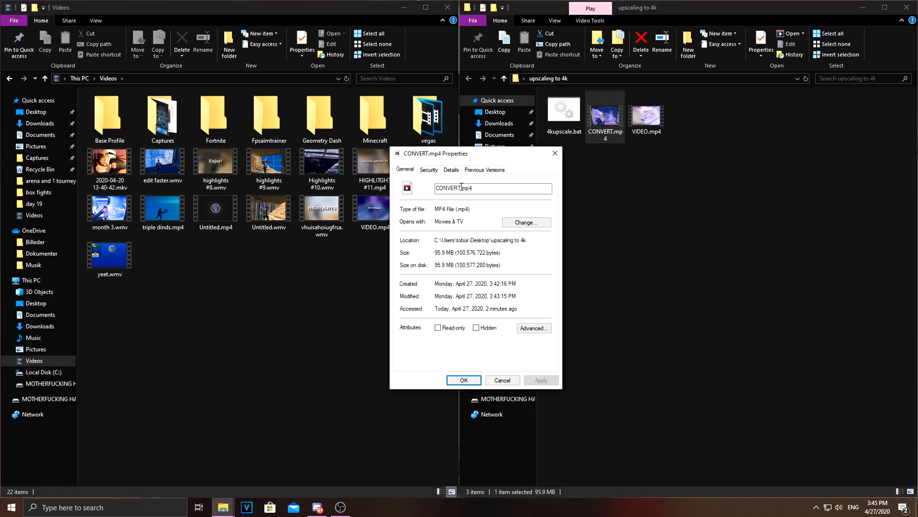
Open the 195 MB upscaled VIDEO.mp4 for playback from its context menu.
{"action": "right_click", "coordinate": [645, 111]}
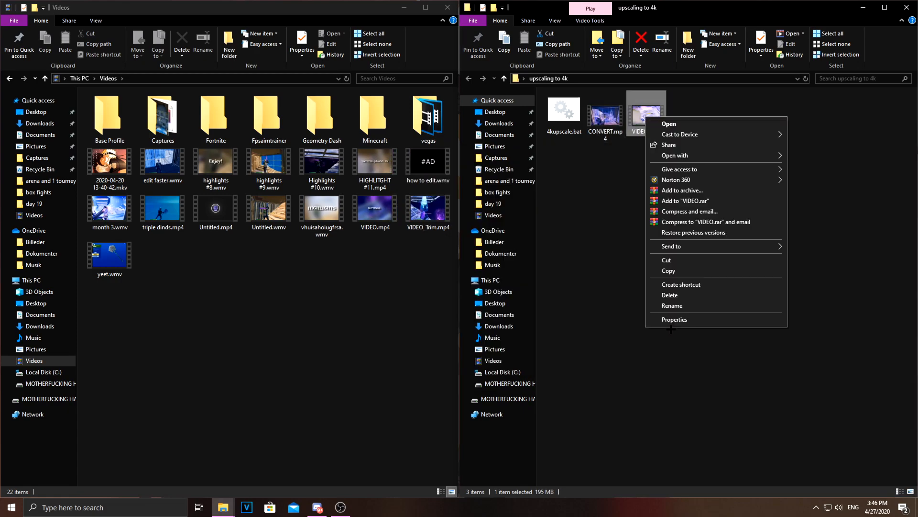
{"action": "left_click", "coordinate": [674, 319]}
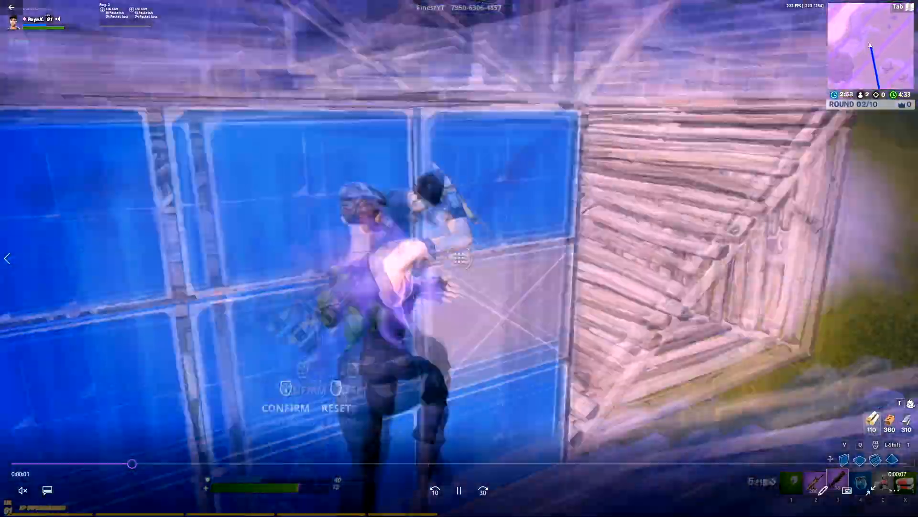
Pause VIDEO.mp4 in Movies & TV and close the player once it finishes.
{"action": "left_click", "coordinate": [459, 490]}
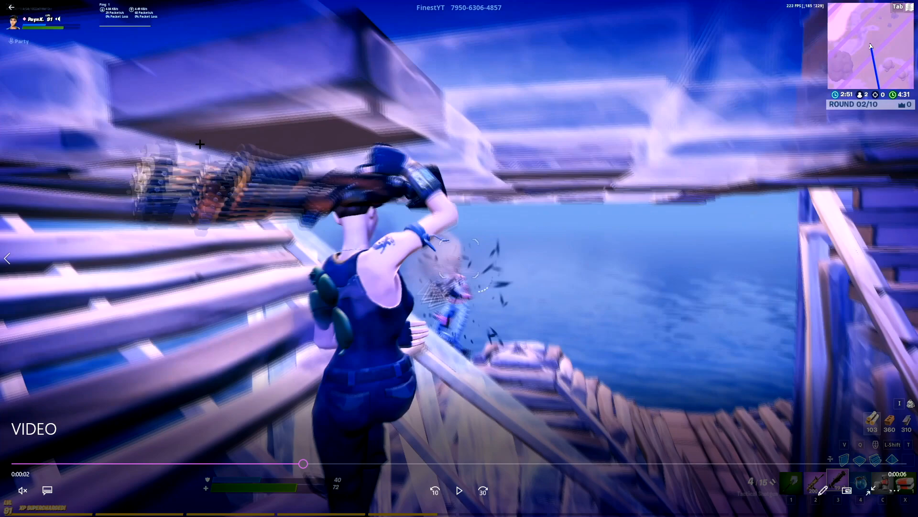
{"action": "mouse_move", "coordinate": [212, 227]}
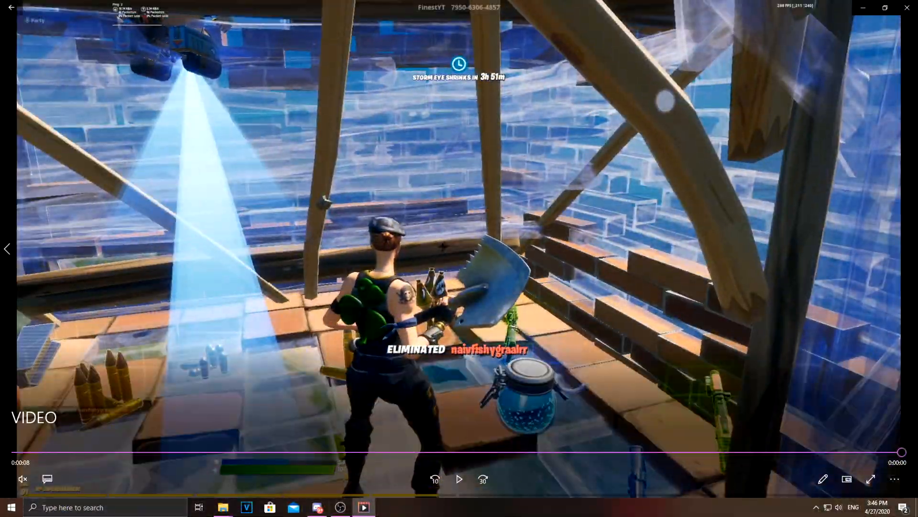
{"action": "left_click", "coordinate": [222, 507]}
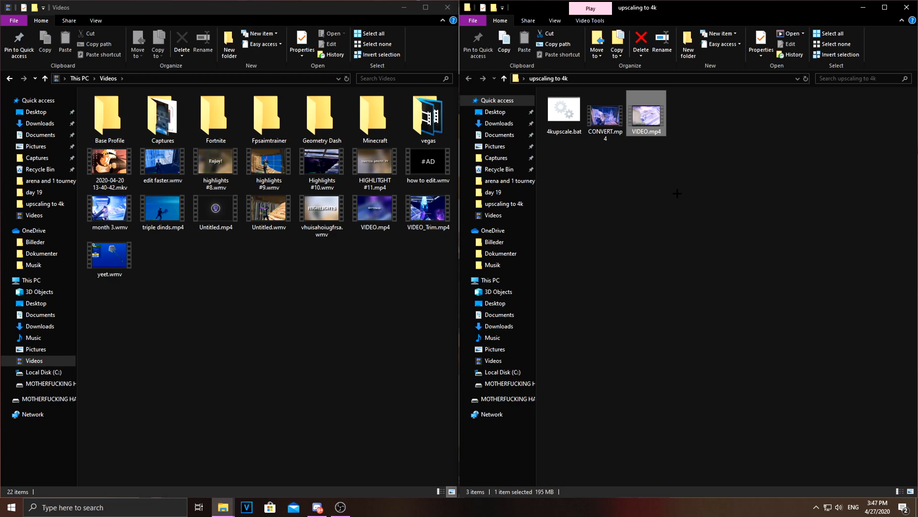
{"action": "mouse_move", "coordinate": [728, 196]}
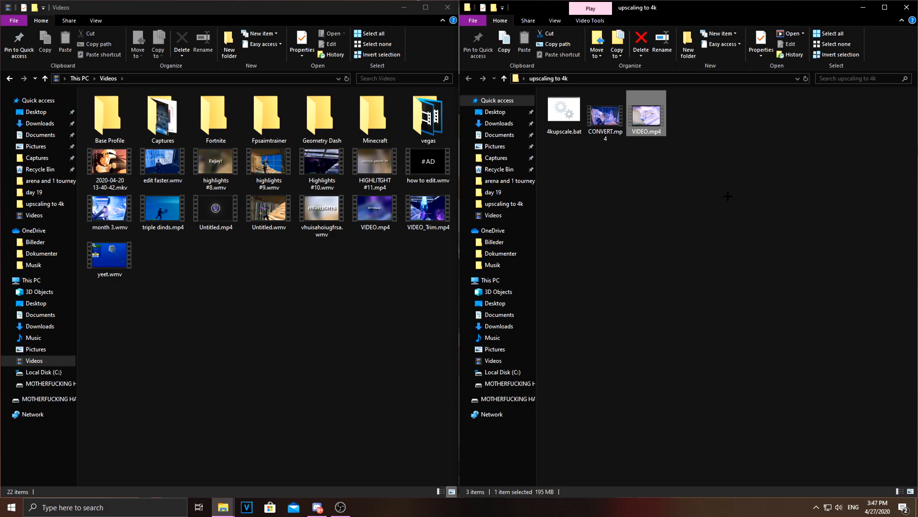
{"action": "mouse_move", "coordinate": [722, 188]}
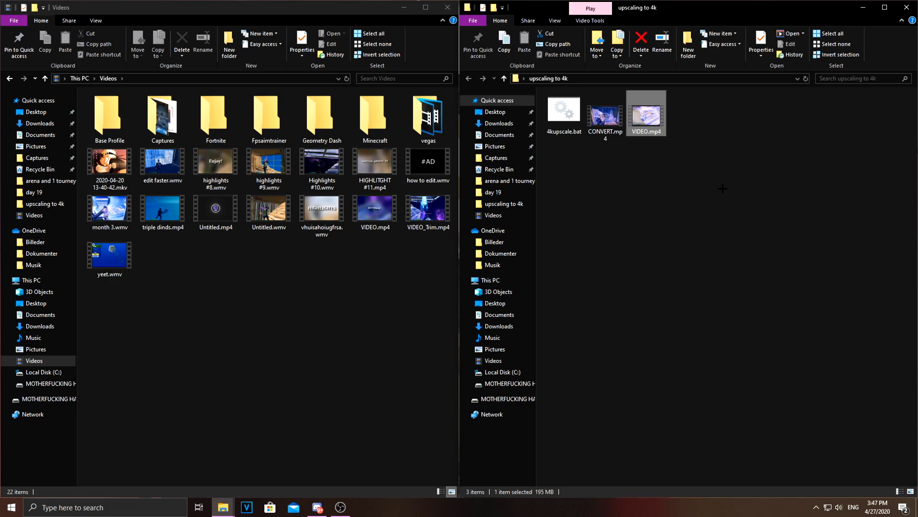
{"action": "mouse_move", "coordinate": [340, 506]}
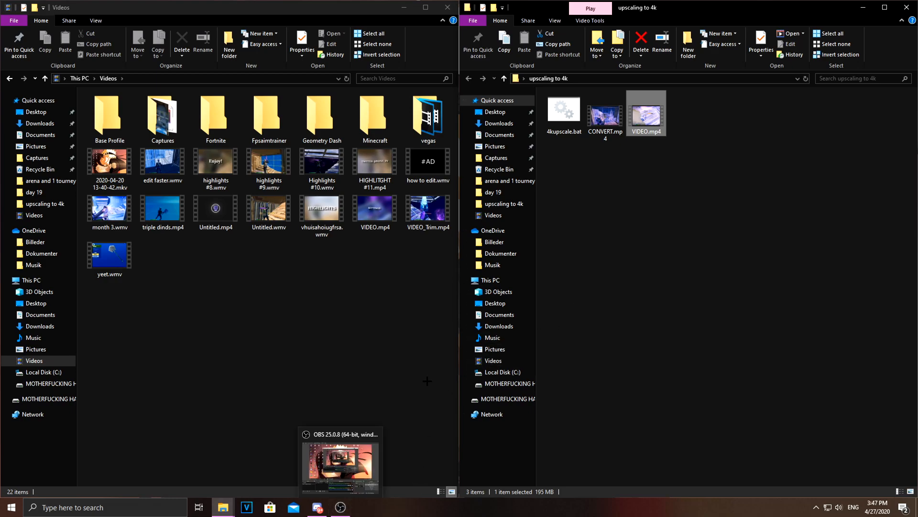